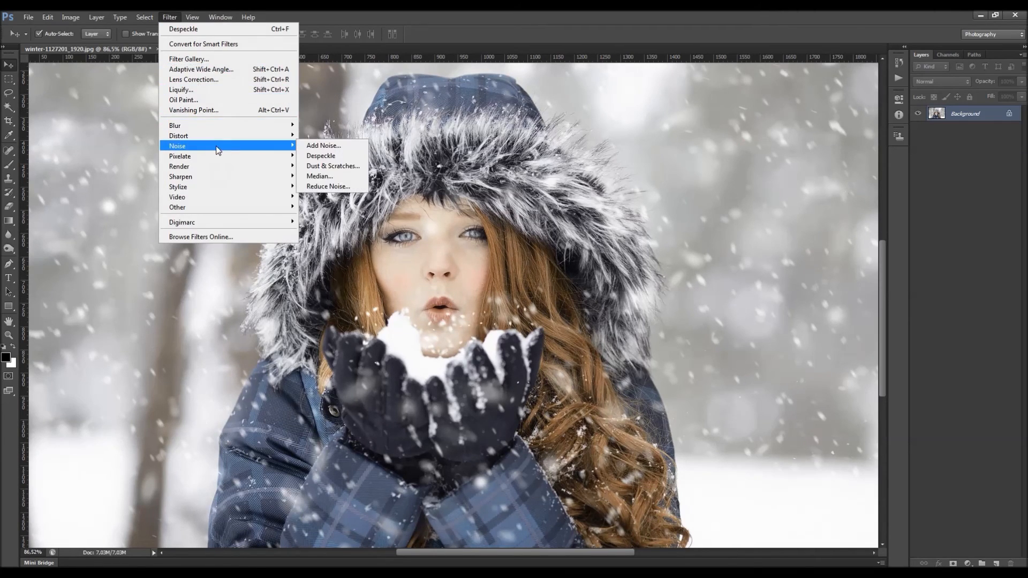
pyautogui.moveTo(332, 186)
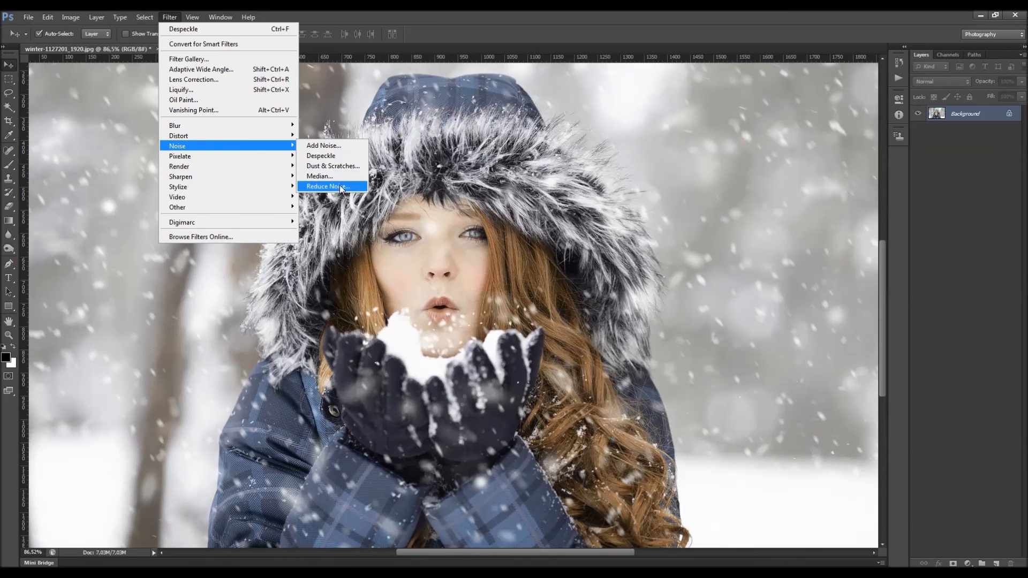
pyautogui.moveTo(322, 144)
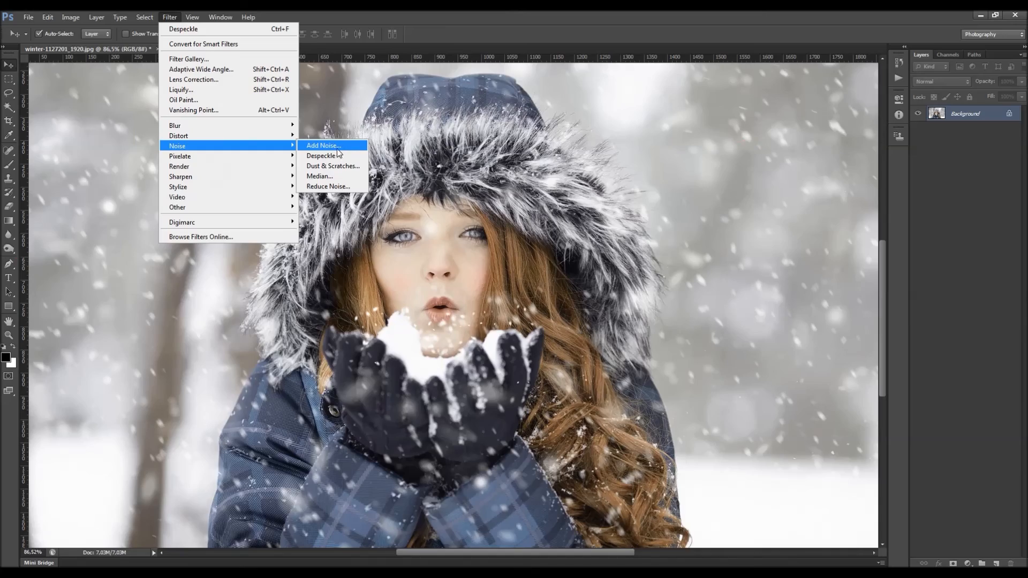
# - Preview Gaussian monochromatic noise at 35,39% and toggle Preview against the original portrait
pyautogui.click(323, 145)
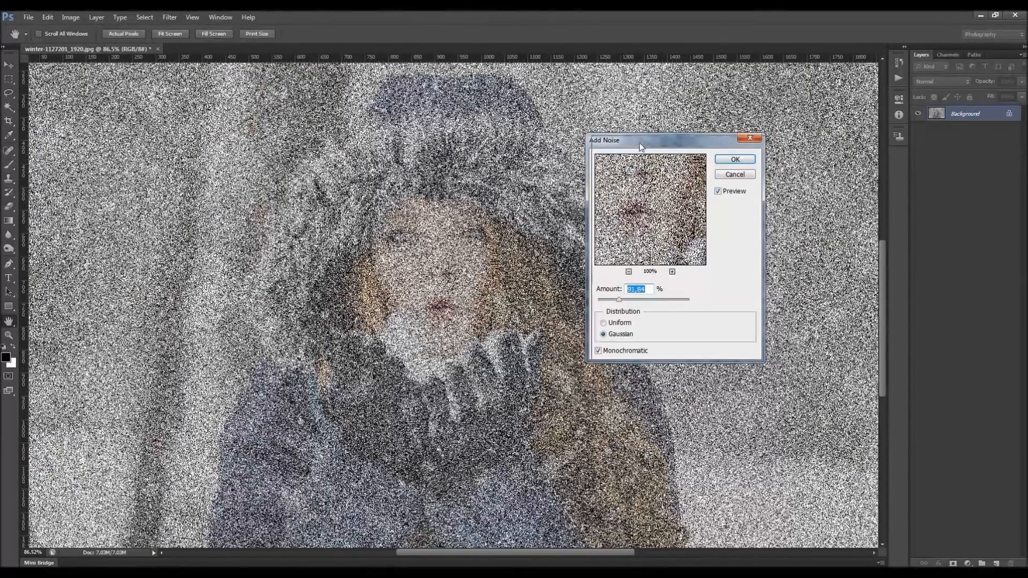
pyautogui.moveTo(639, 139); pyautogui.dragTo(633, 155)
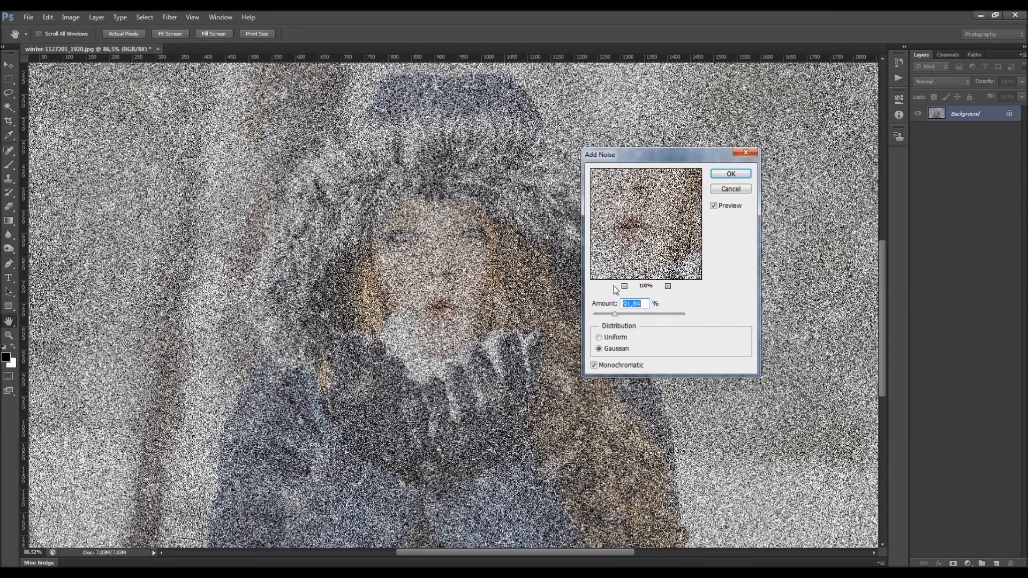
pyautogui.moveTo(608, 317)
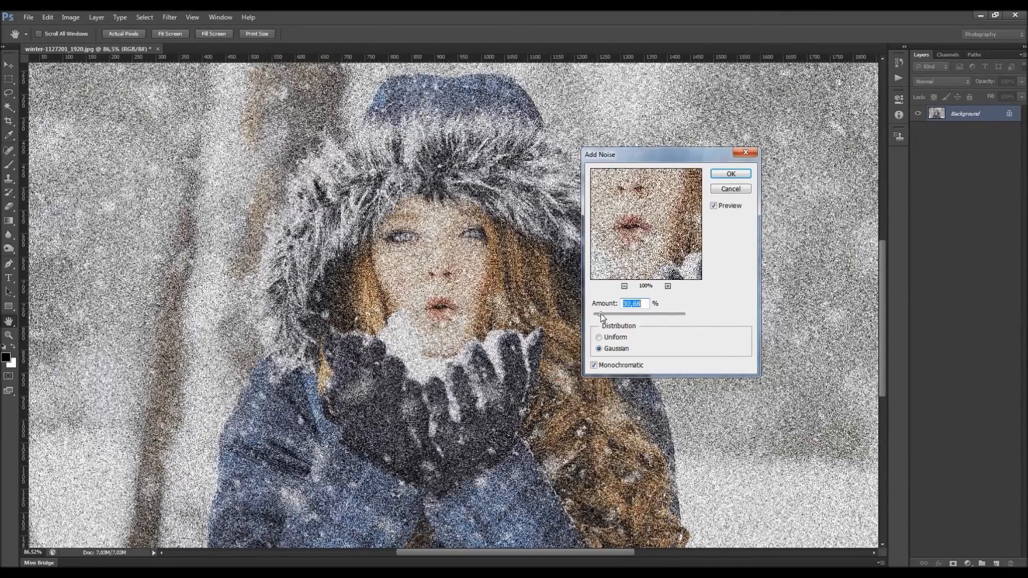
pyautogui.click(715, 205)
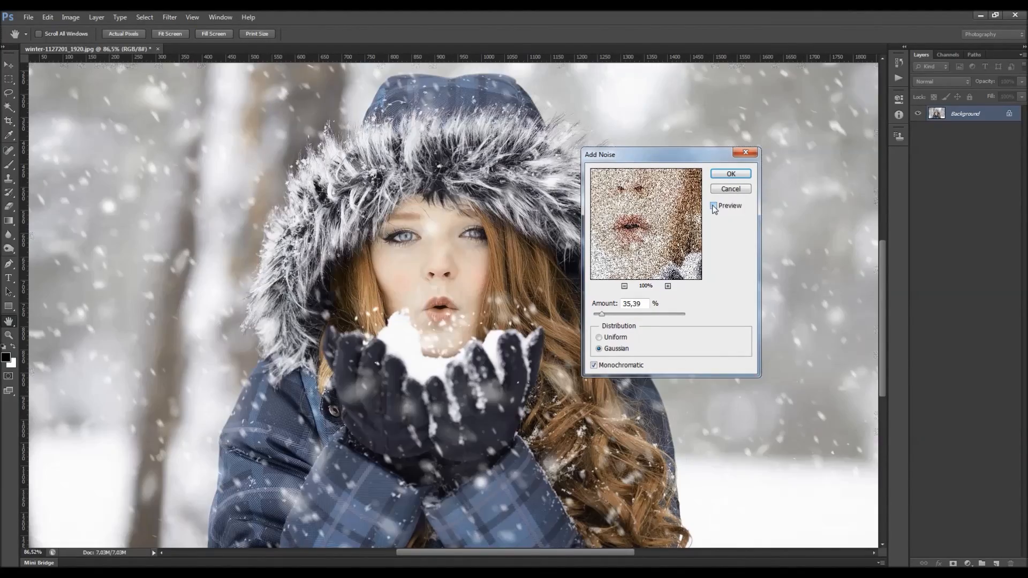
pyautogui.click(713, 206)
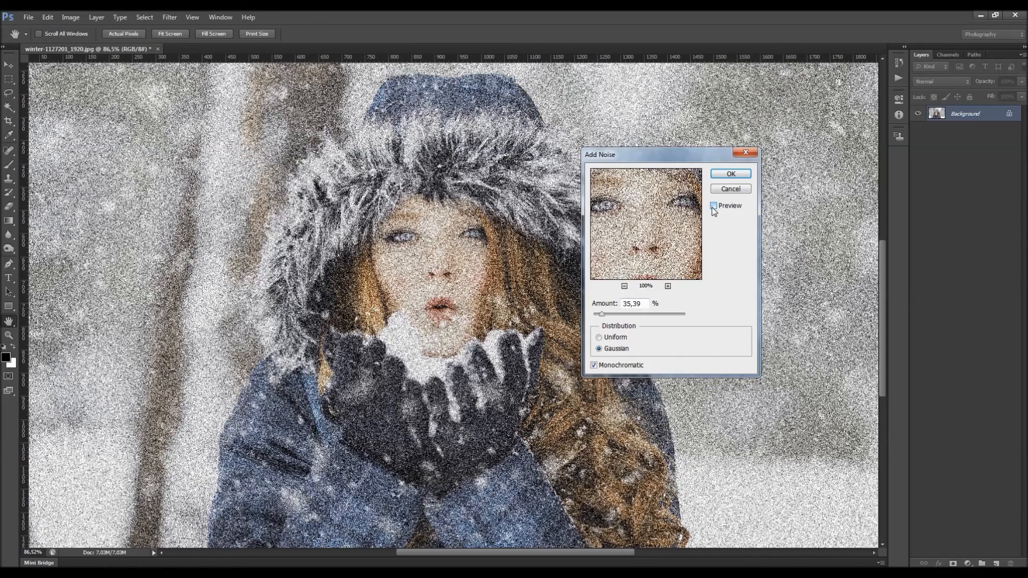
pyautogui.click(714, 206)
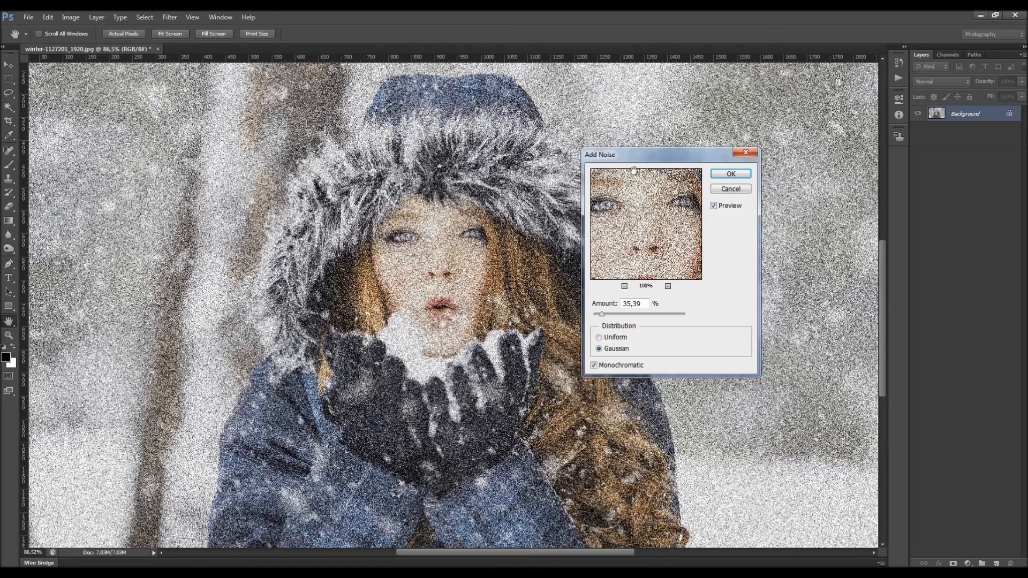
# - Switch distribution between Uniform and Gaussian, keep Gaussian, and make the noise coloured
pyautogui.moveTo(633, 155); pyautogui.dragTo(662, 149)
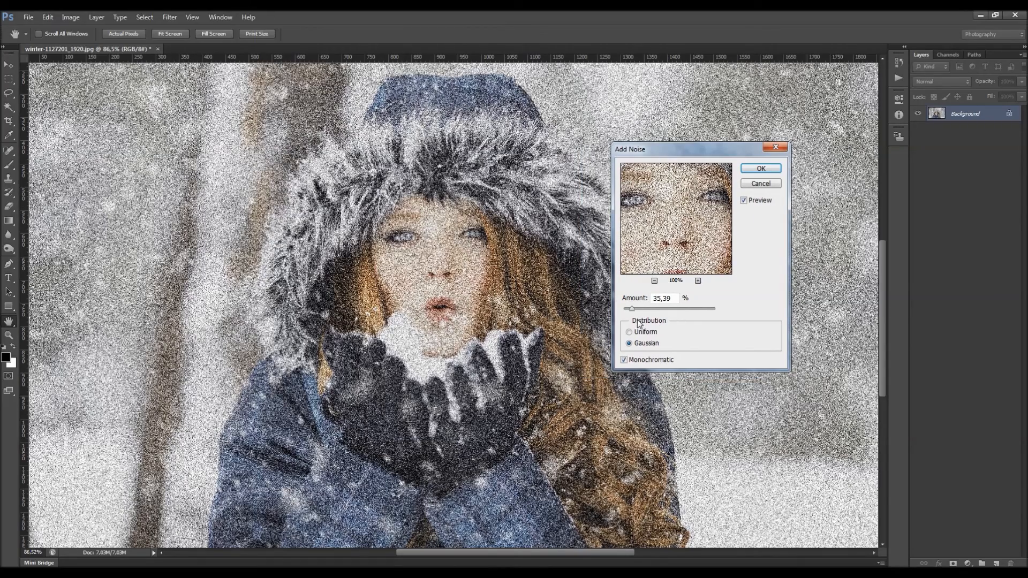
pyautogui.click(630, 332)
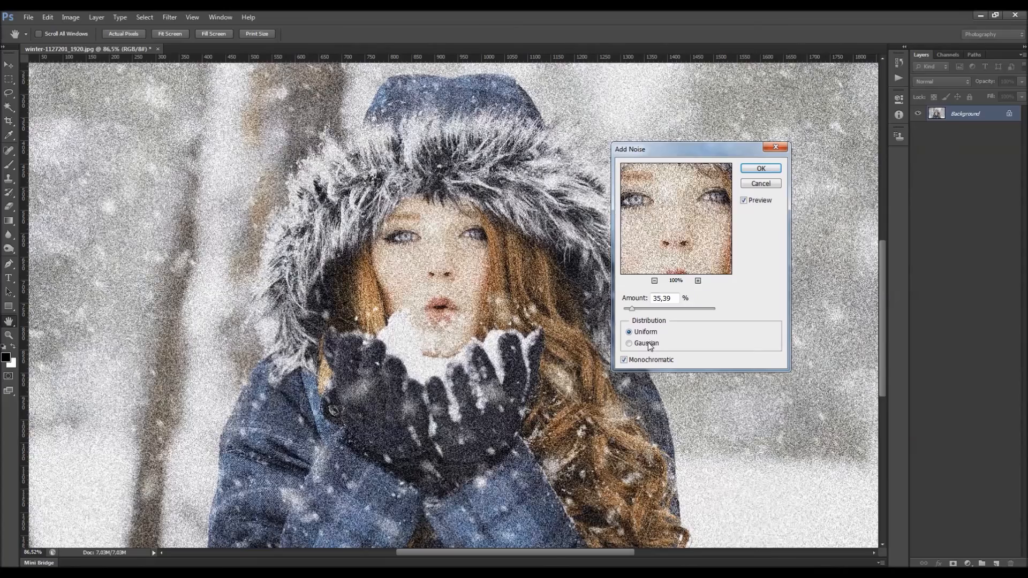
pyautogui.click(630, 344)
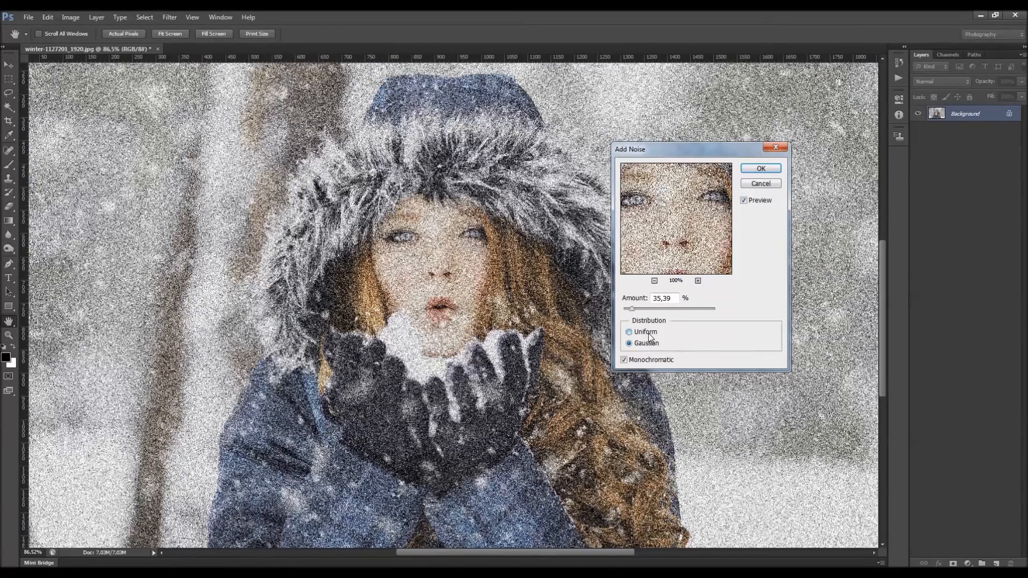
pyautogui.click(629, 332)
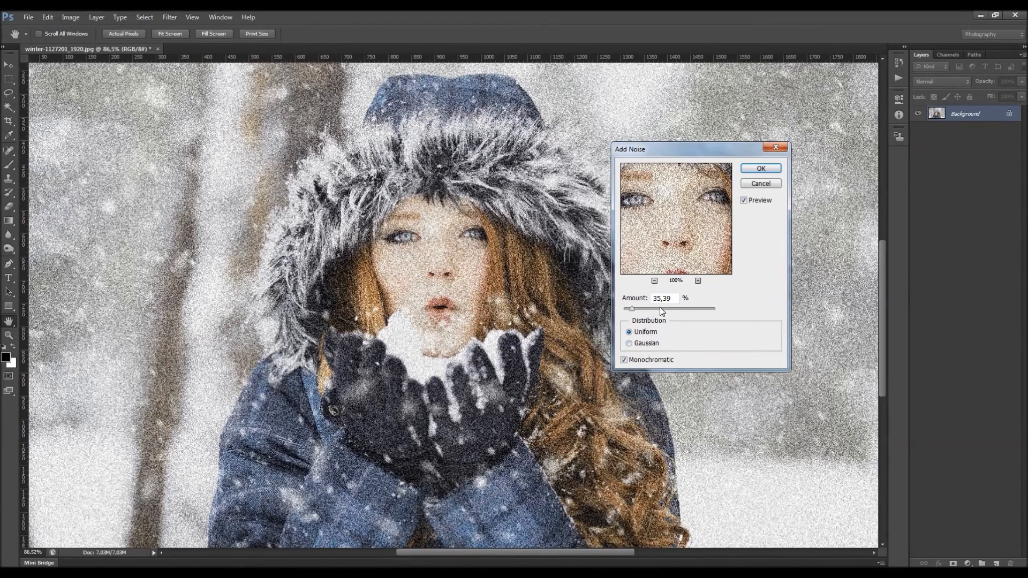
pyautogui.moveTo(652, 325)
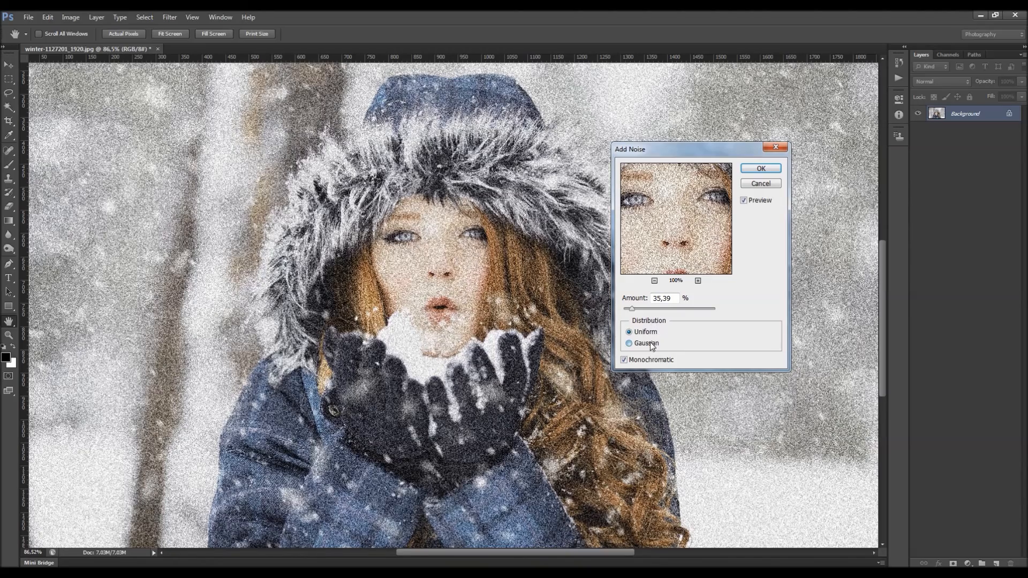
pyautogui.click(628, 343)
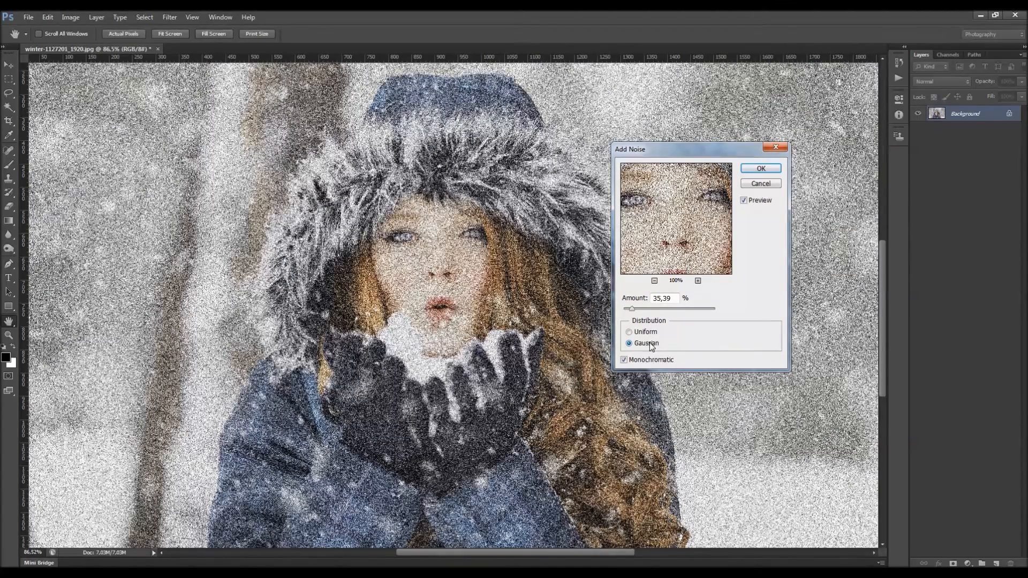
pyautogui.click(623, 360)
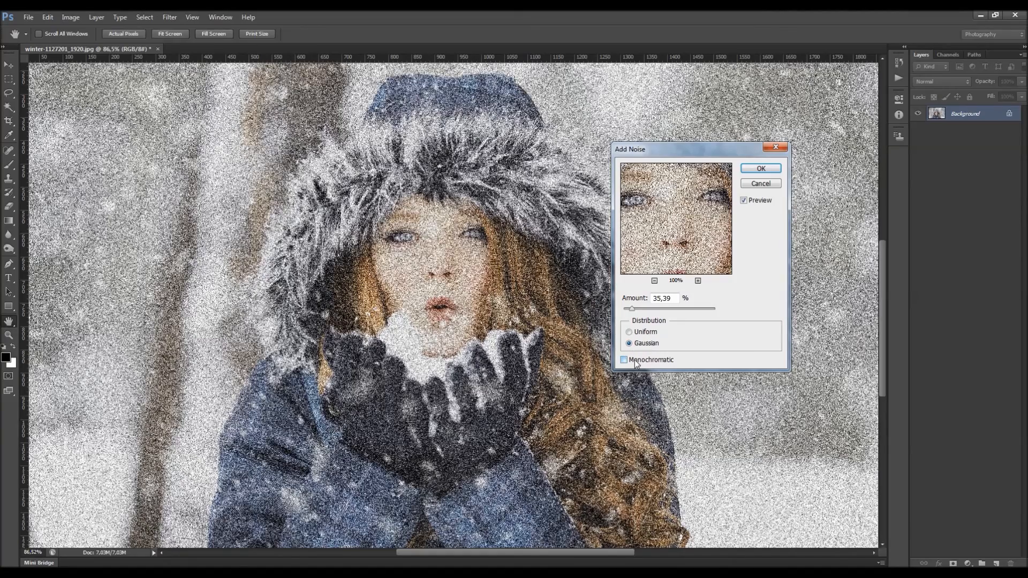
# - Raise the noise amount, restore Monochromatic, then compare the portrait without the added noise
pyautogui.tripleClick(662, 298)
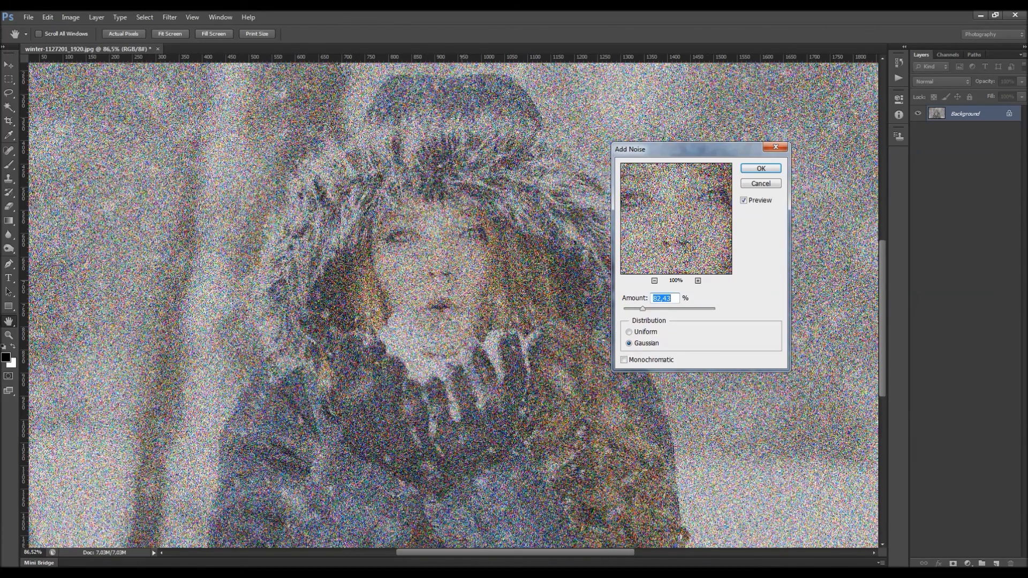
pyautogui.click(623, 360)
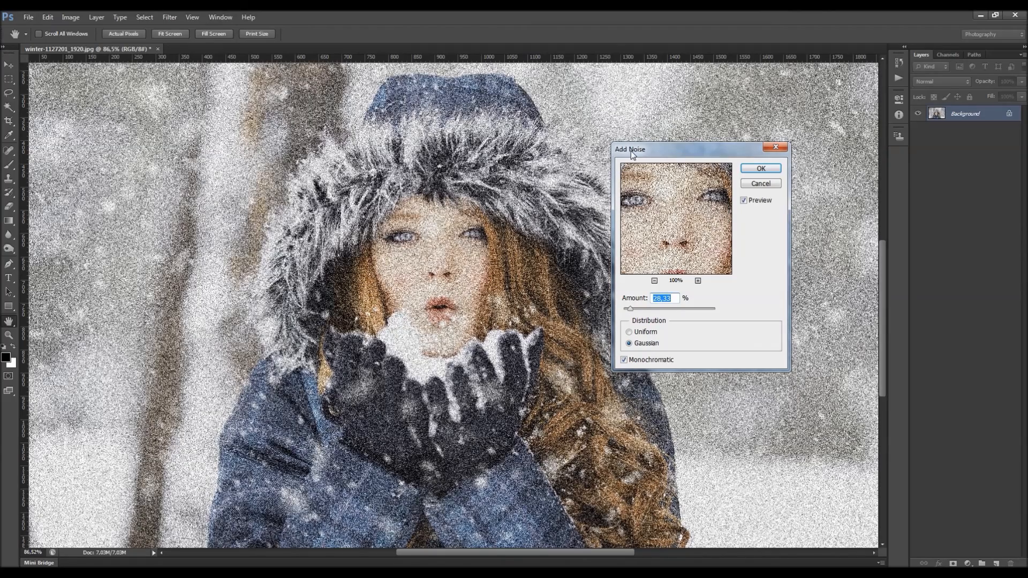
pyautogui.moveTo(633, 156)
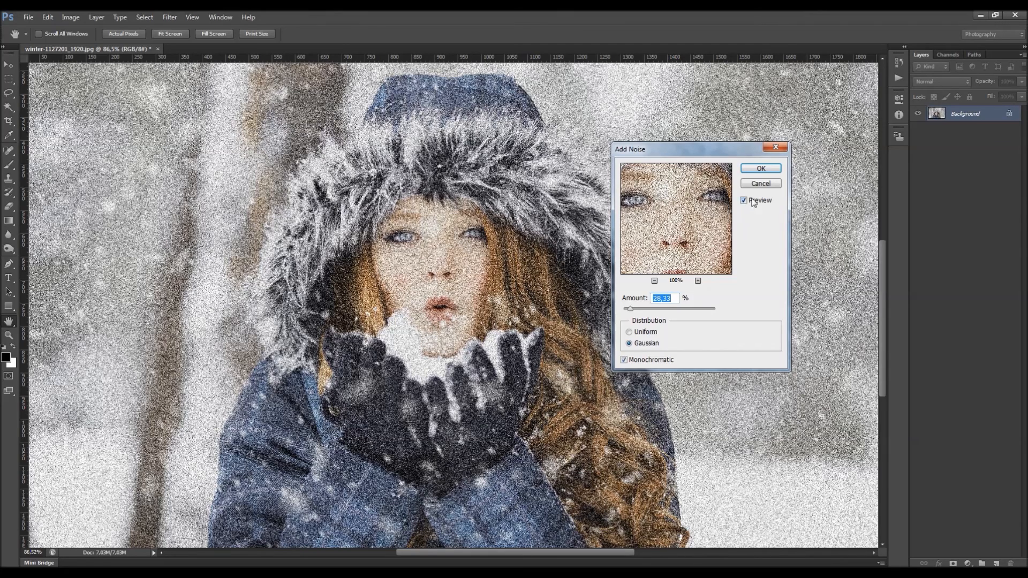
pyautogui.click(170, 17)
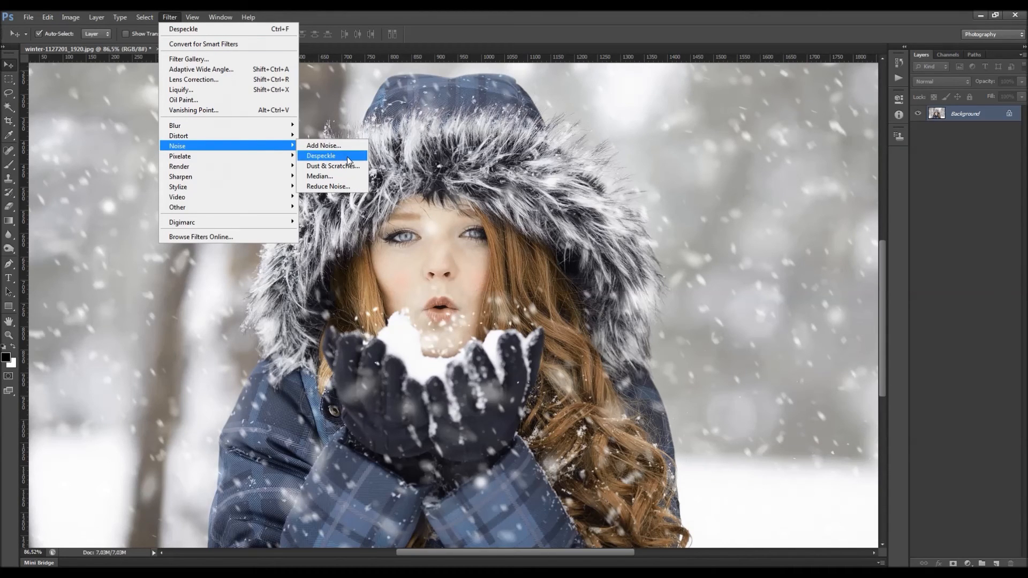
pyautogui.click(320, 156)
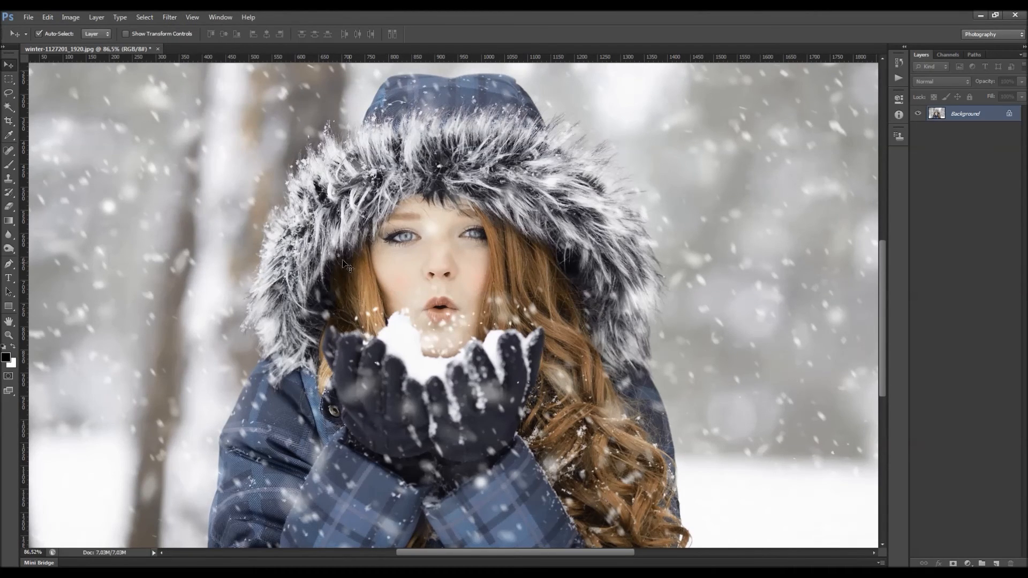
pyautogui.moveTo(574, 296)
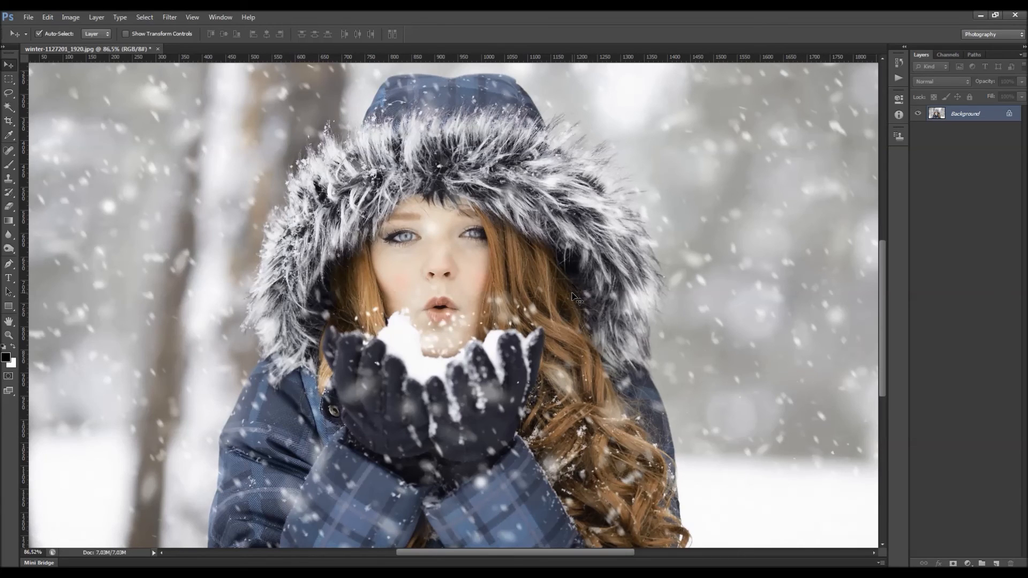
pyautogui.moveTo(610, 288)
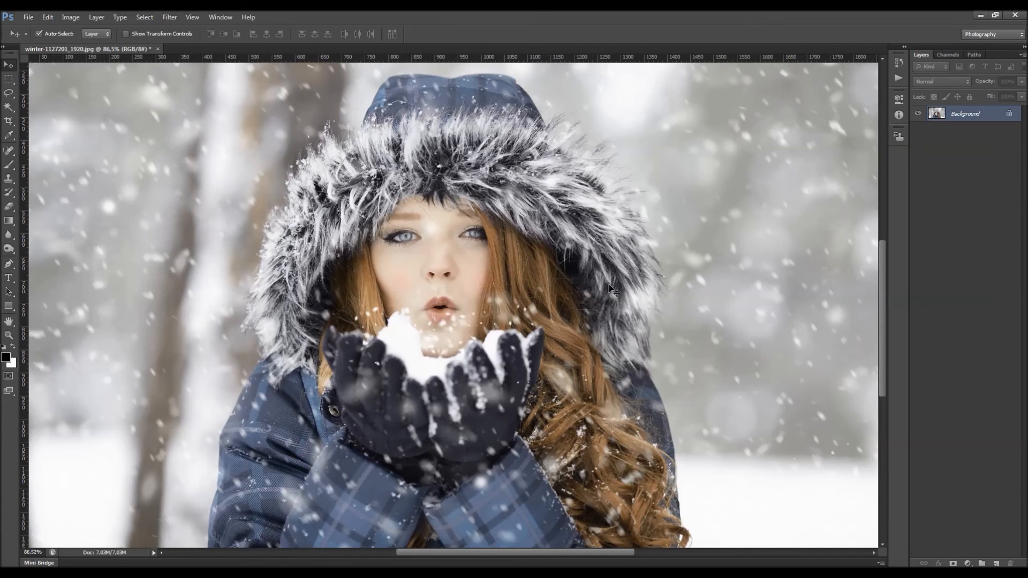
pyautogui.moveTo(599, 272)
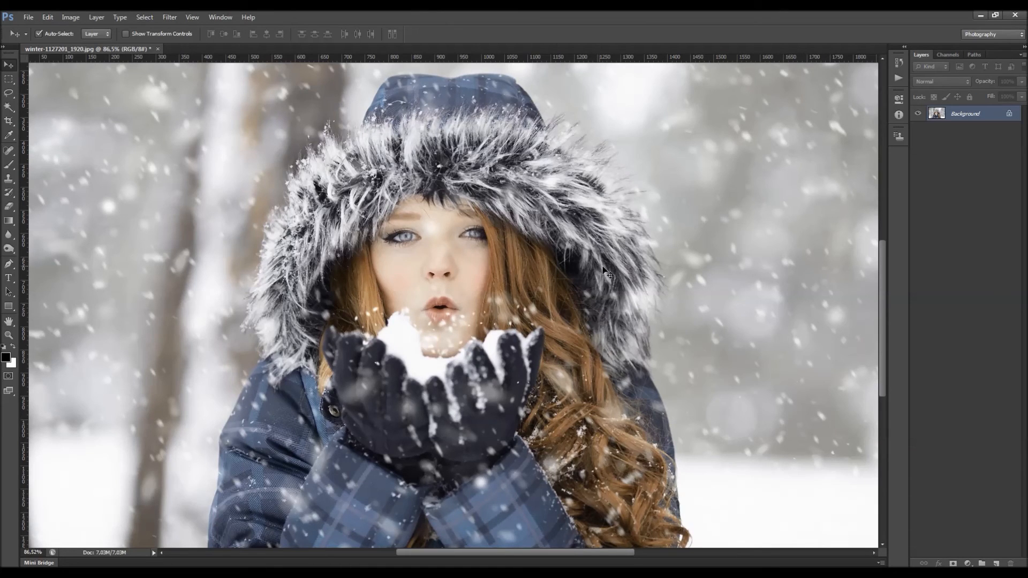
pyautogui.moveTo(544, 171)
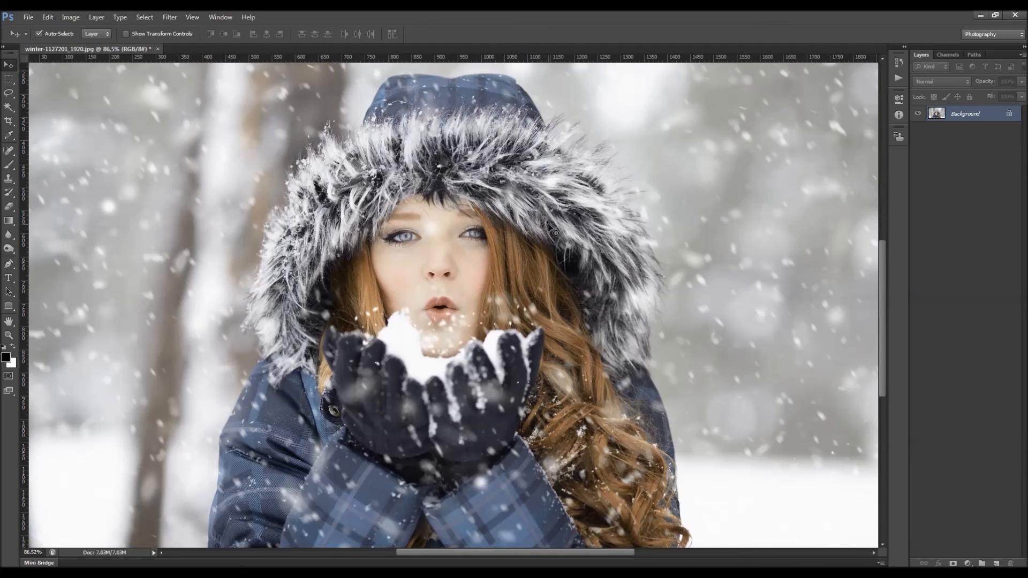
pyautogui.moveTo(557, 232)
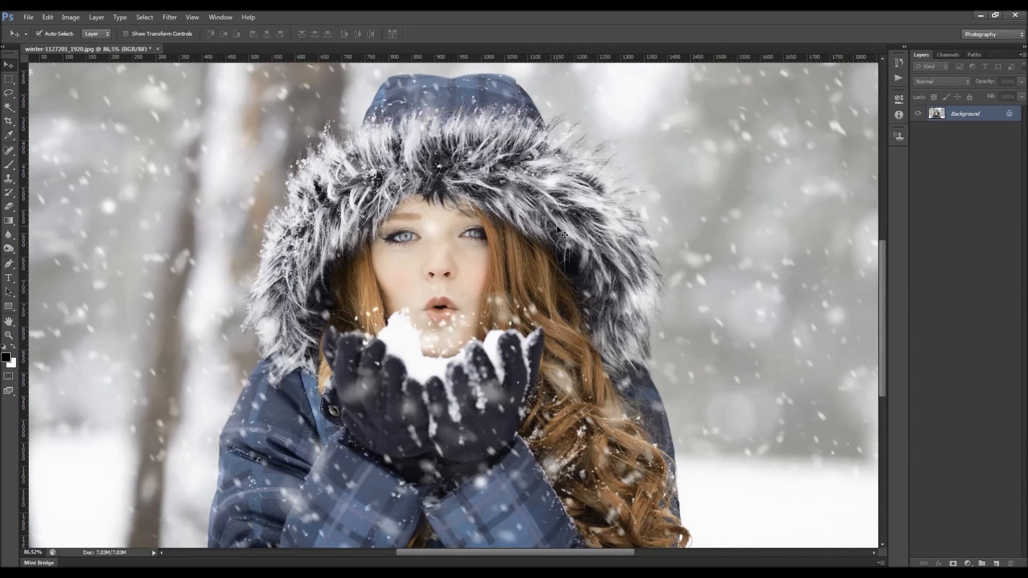
pyautogui.moveTo(587, 247)
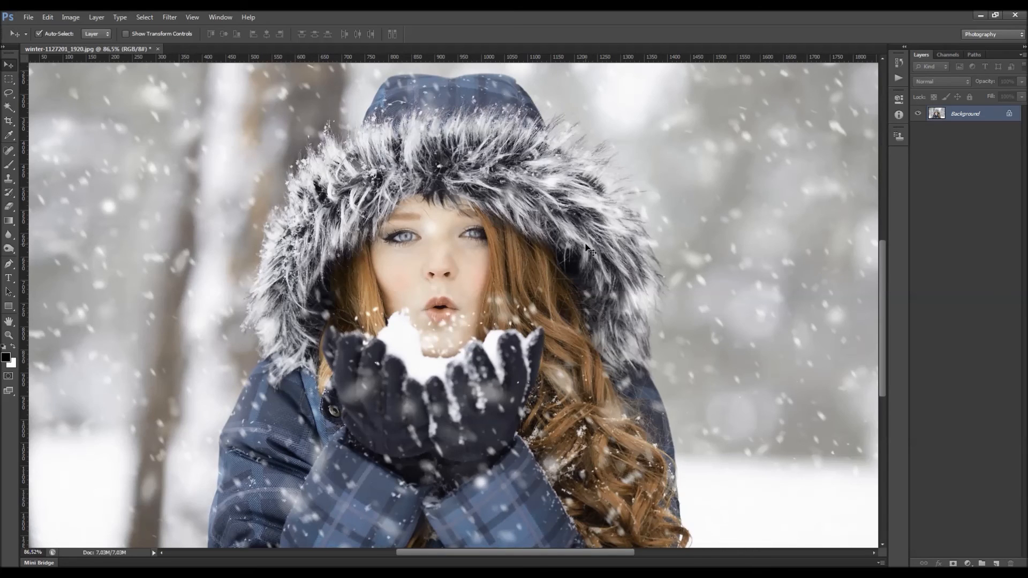
pyautogui.moveTo(291, 111)
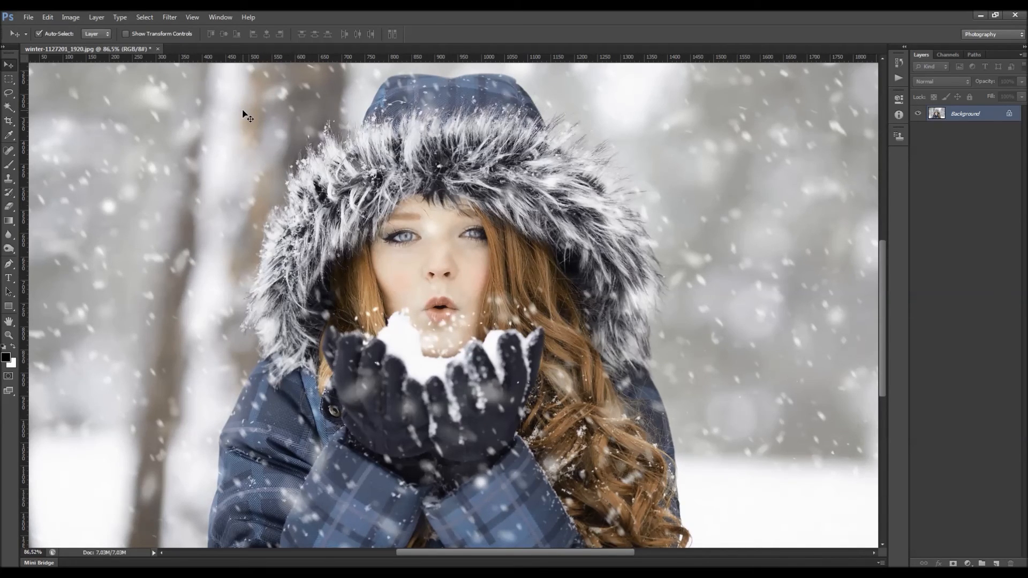
pyautogui.click(169, 17)
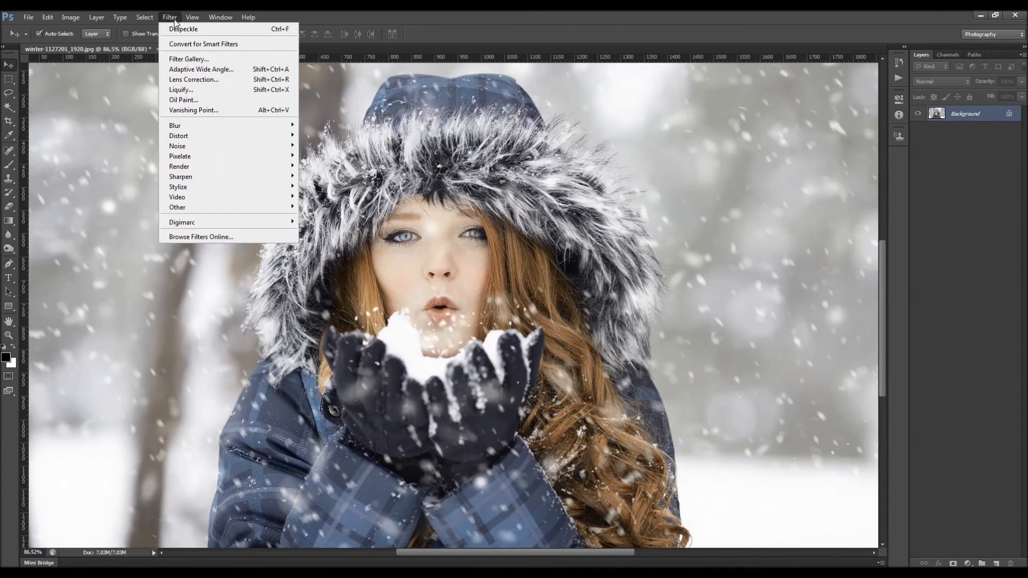
pyautogui.moveTo(177, 146)
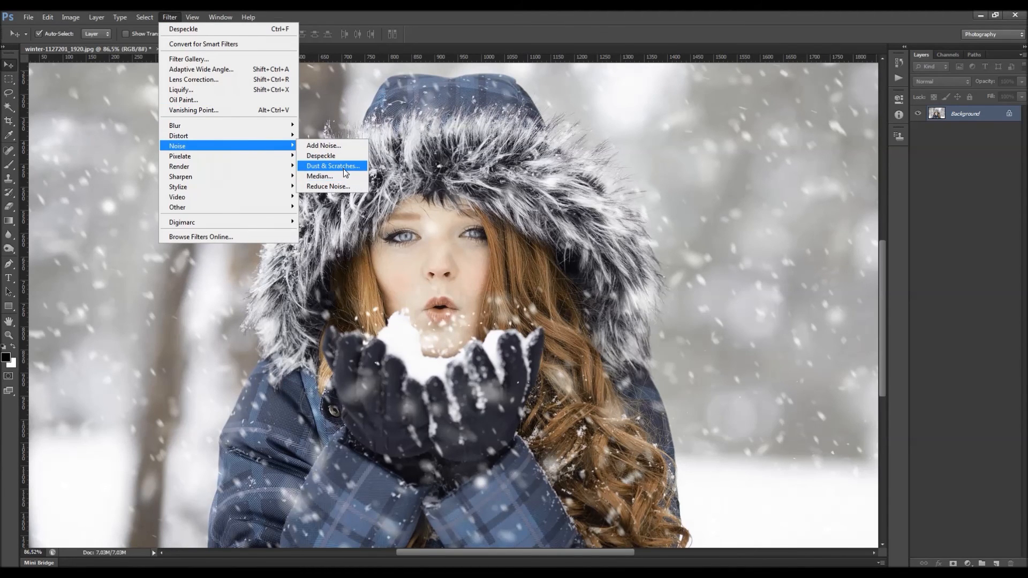
pyautogui.click(333, 165)
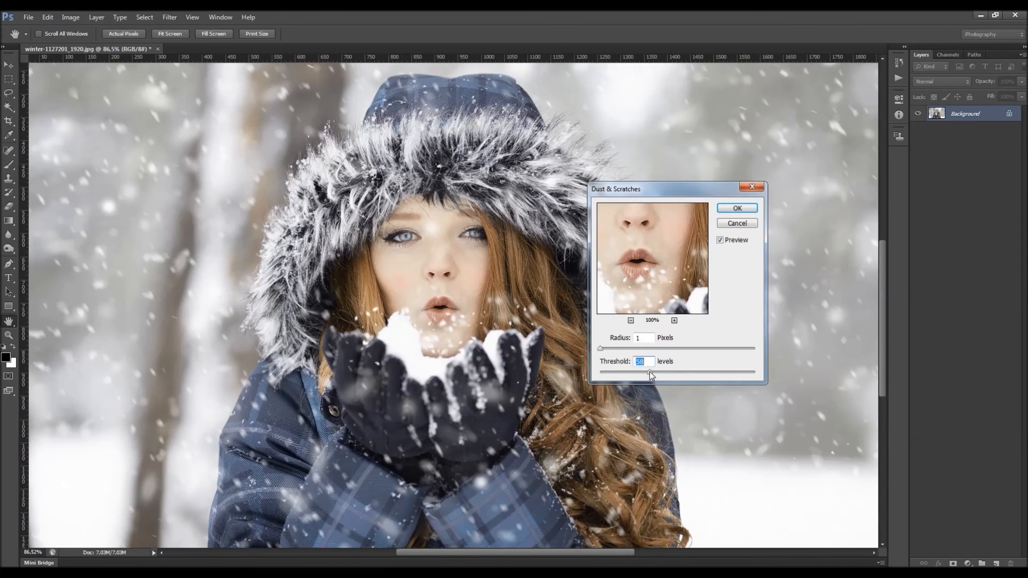
pyautogui.moveTo(617, 190)
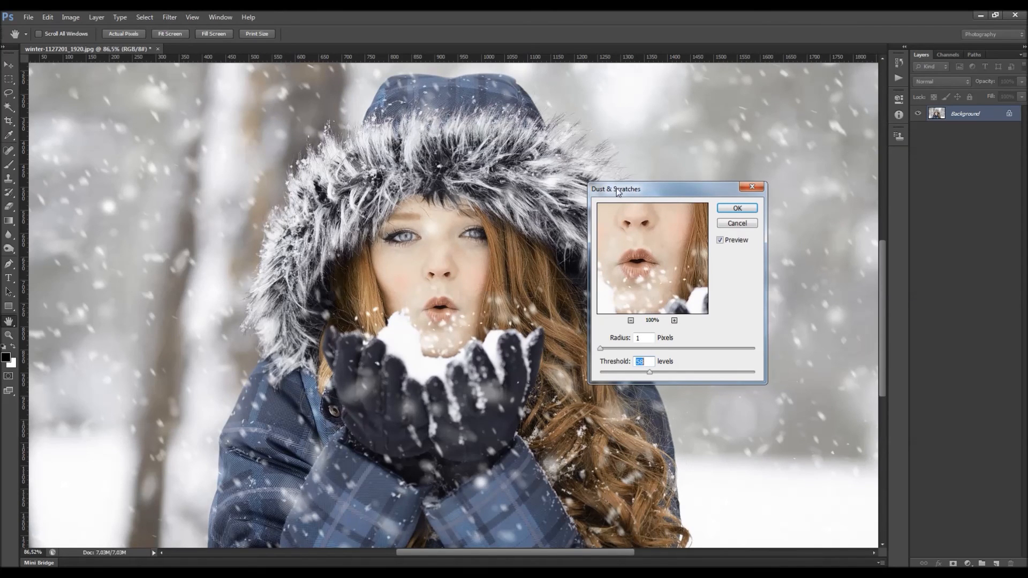
pyautogui.moveTo(620, 203)
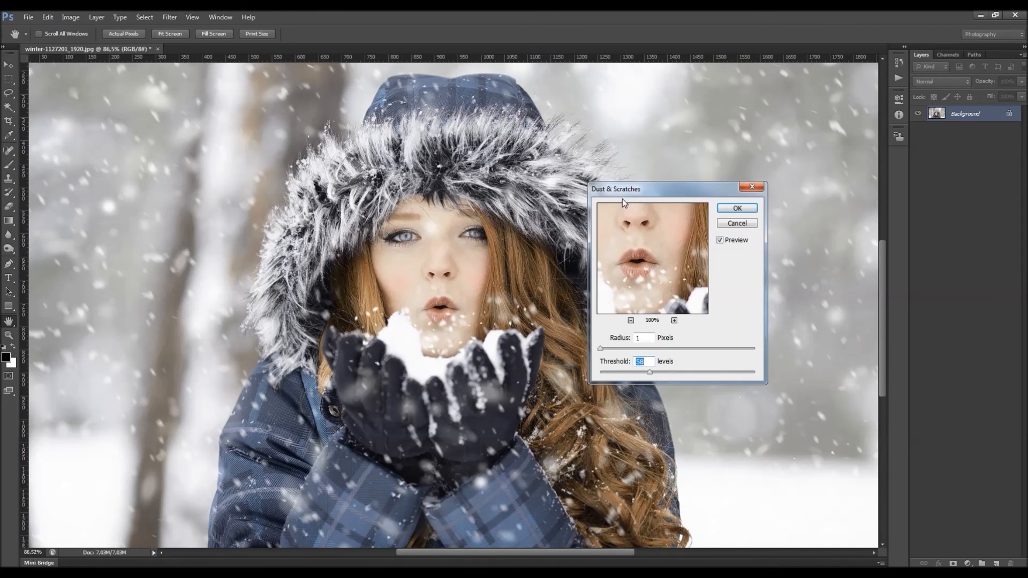
pyautogui.moveTo(655, 349)
pyautogui.write('145')
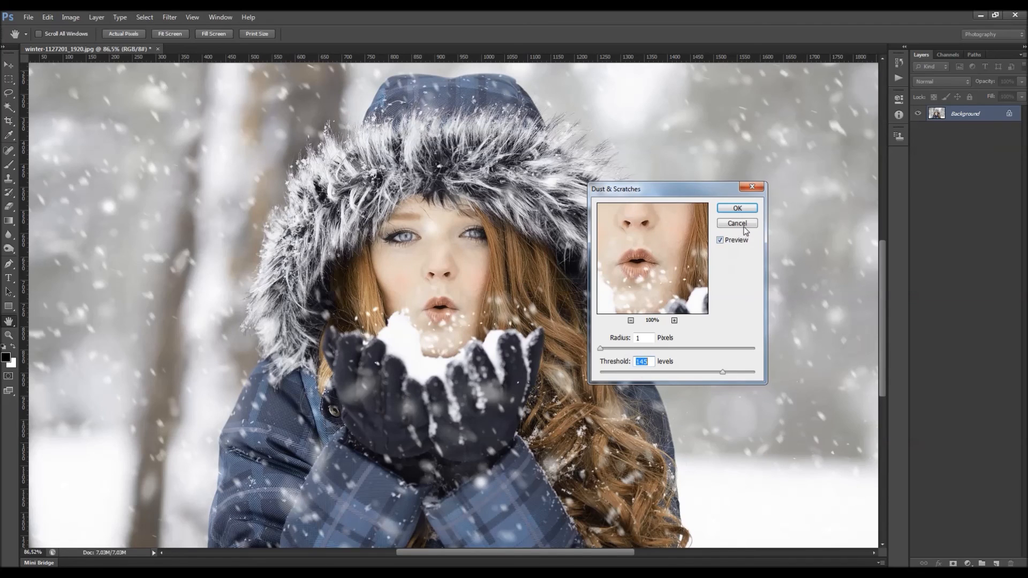
pyautogui.click(170, 16)
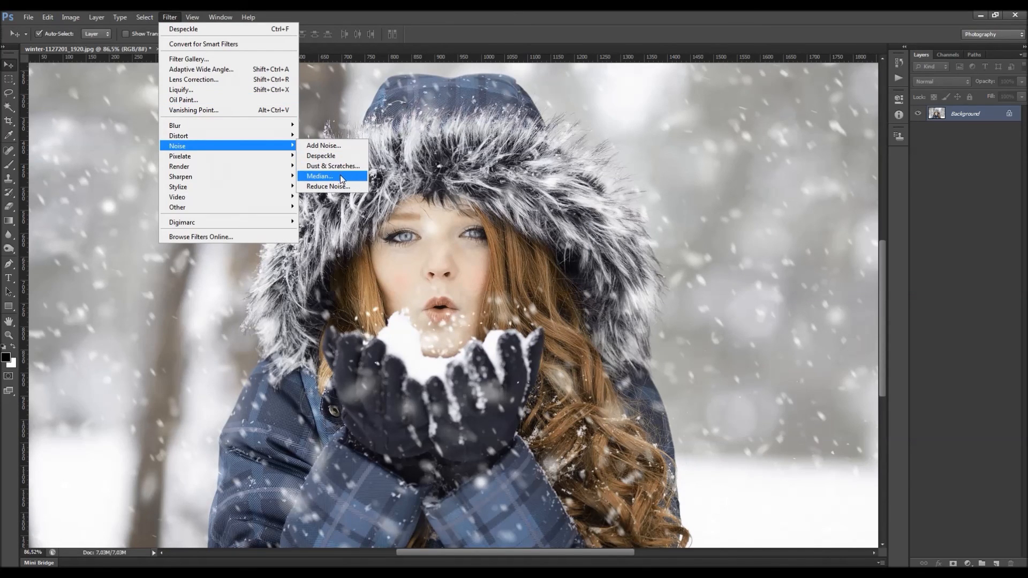
pyautogui.click(319, 176)
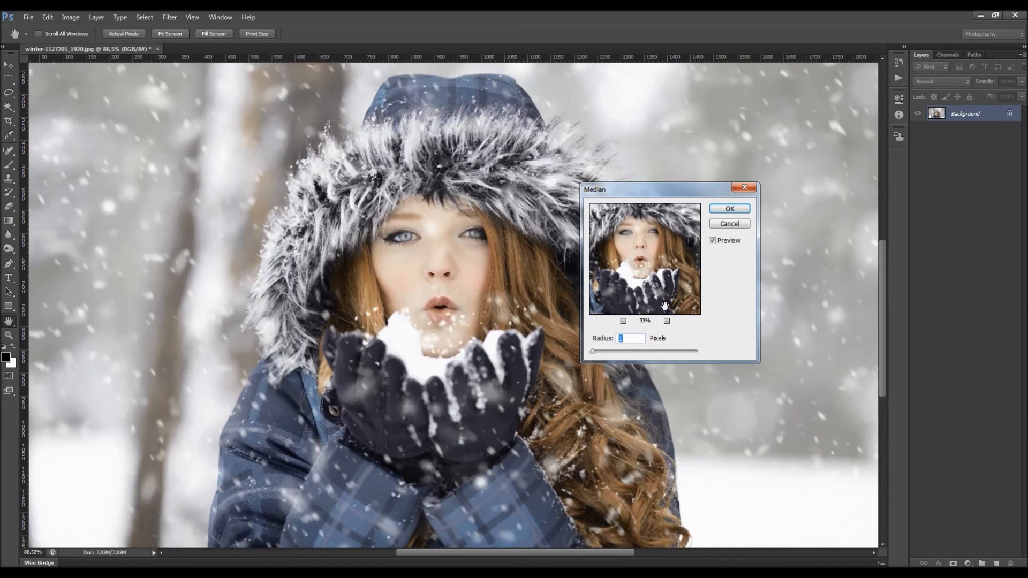
pyautogui.click(170, 16)
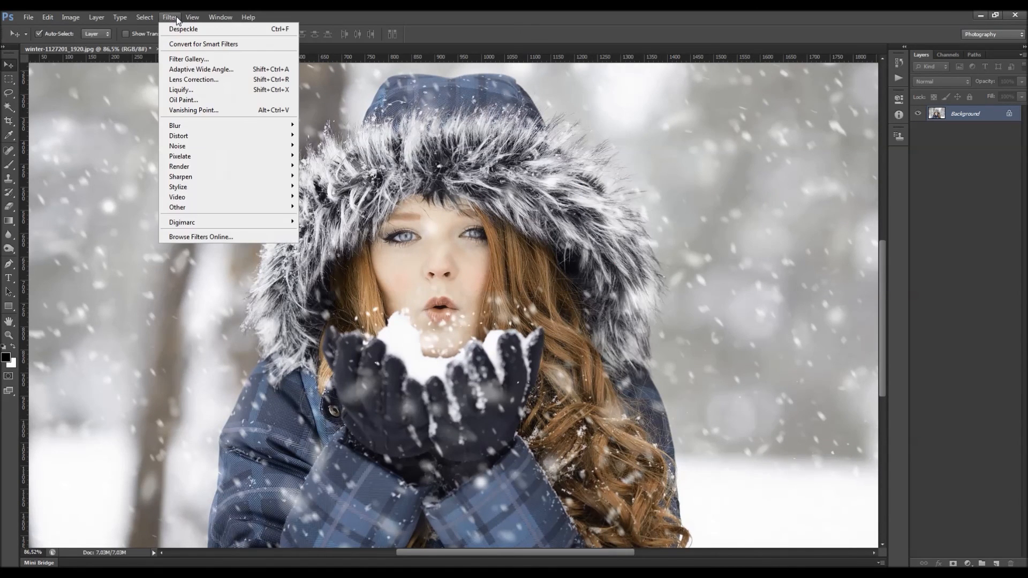
pyautogui.moveTo(177, 145)
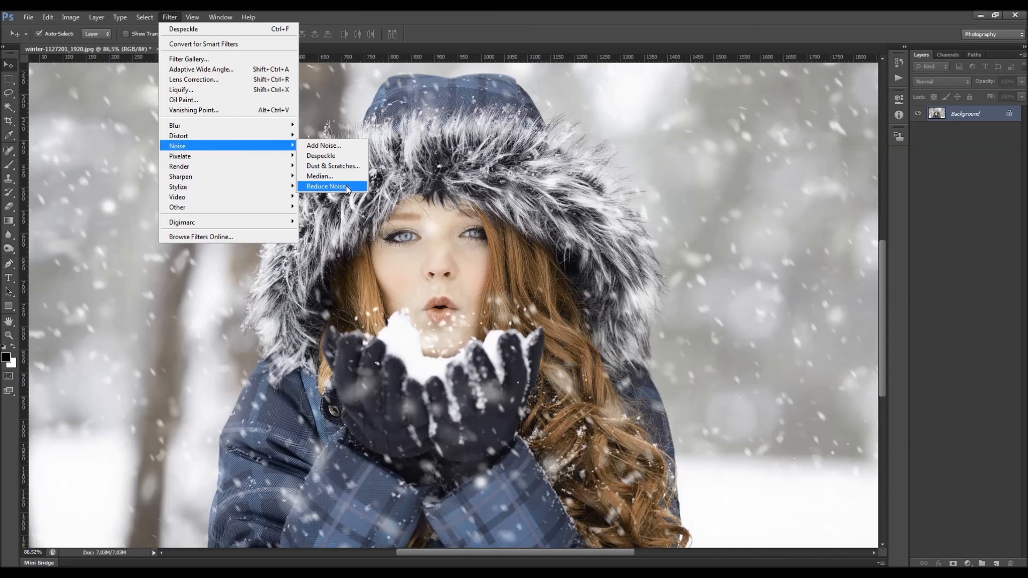
# - Preview Reduce Noise on the portrait at strength 9 with full detail preservation
pyautogui.click(326, 187)
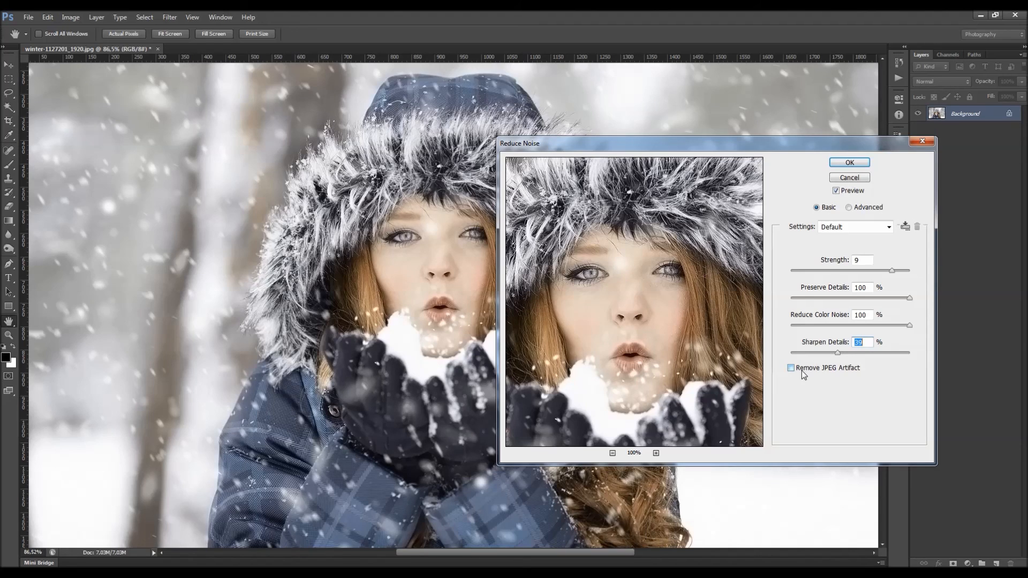
pyautogui.moveTo(831, 375)
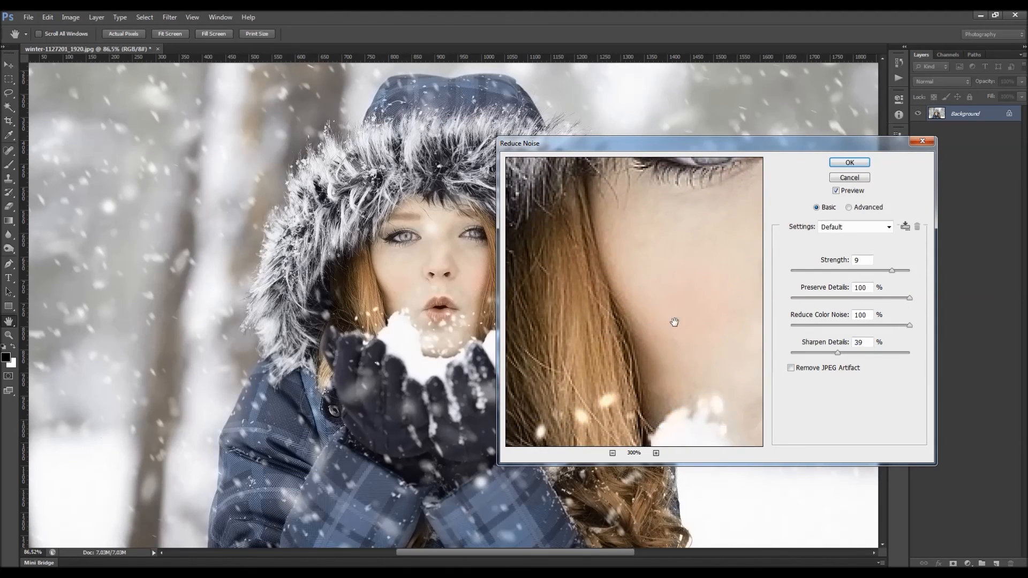
pyautogui.click(792, 367)
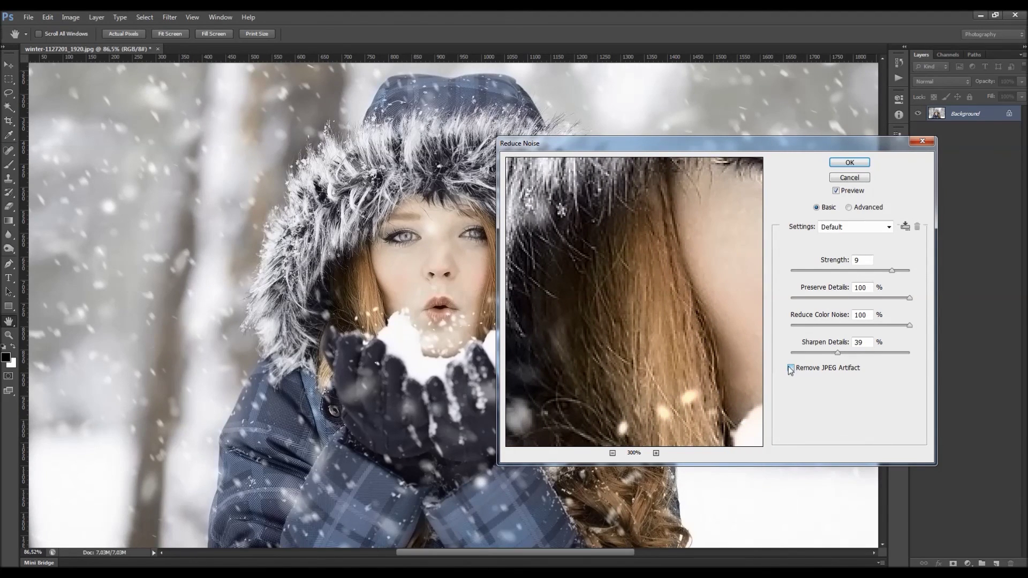
pyautogui.click(791, 368)
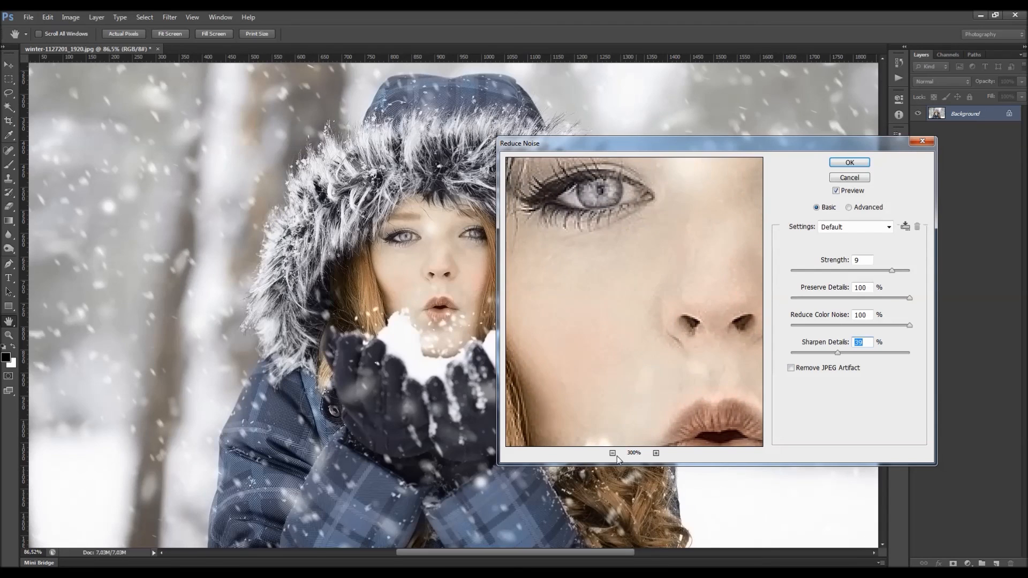
pyautogui.click(612, 453)
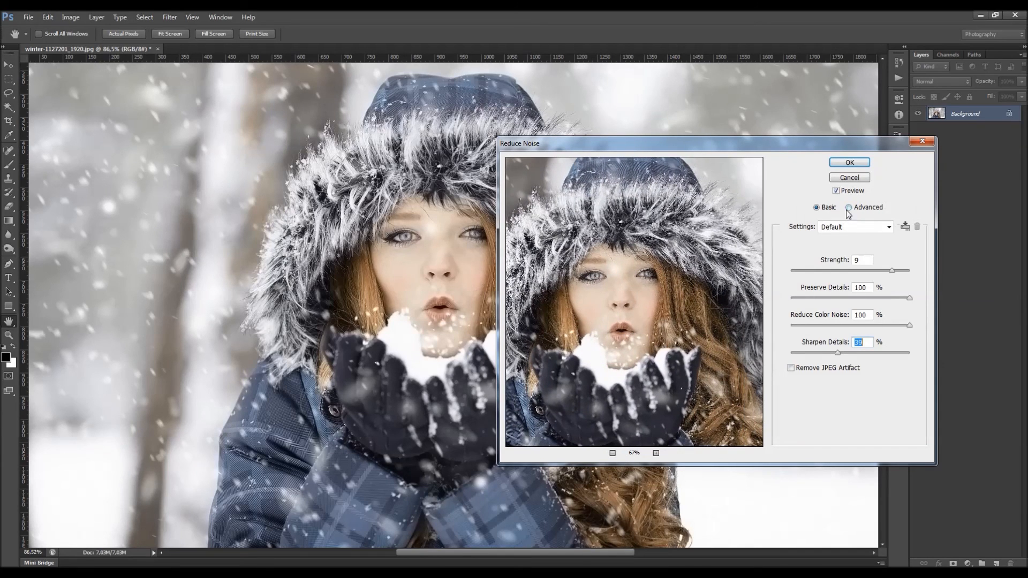
# - Inspect the Advanced per-channel settings including the red channel, then cancel Reduce Noise
pyautogui.click(850, 207)
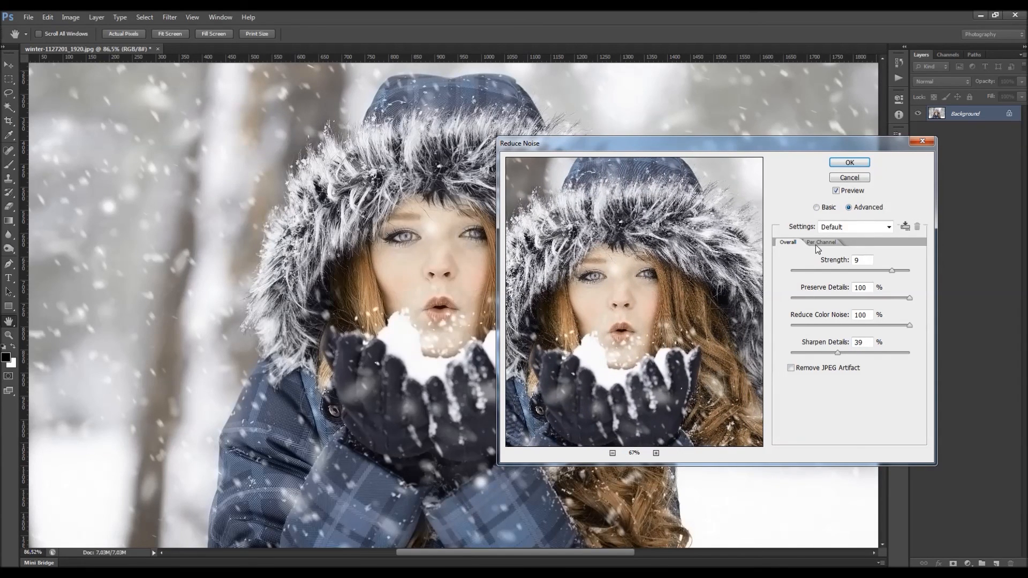
pyautogui.click(821, 242)
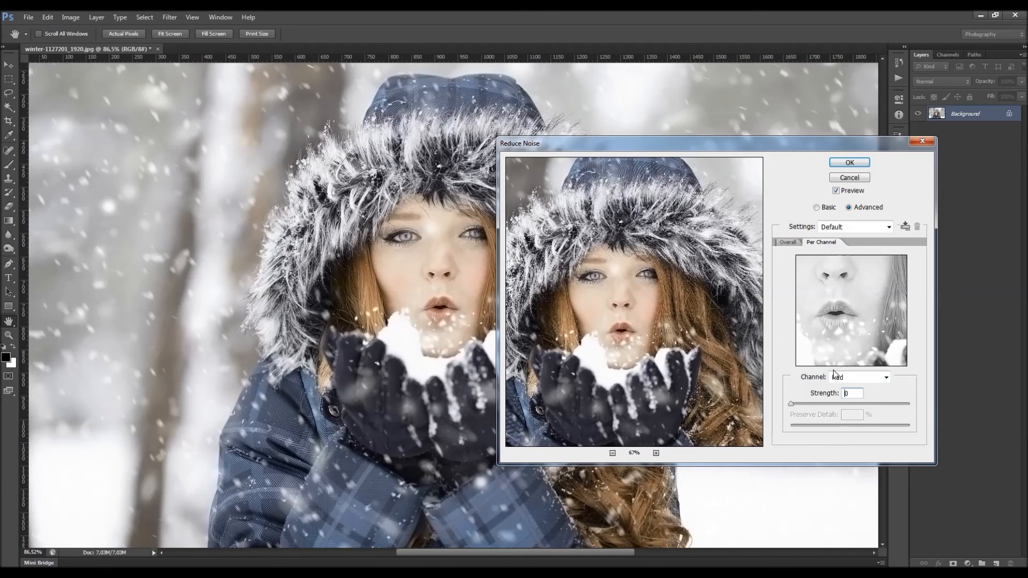
pyautogui.click(860, 377)
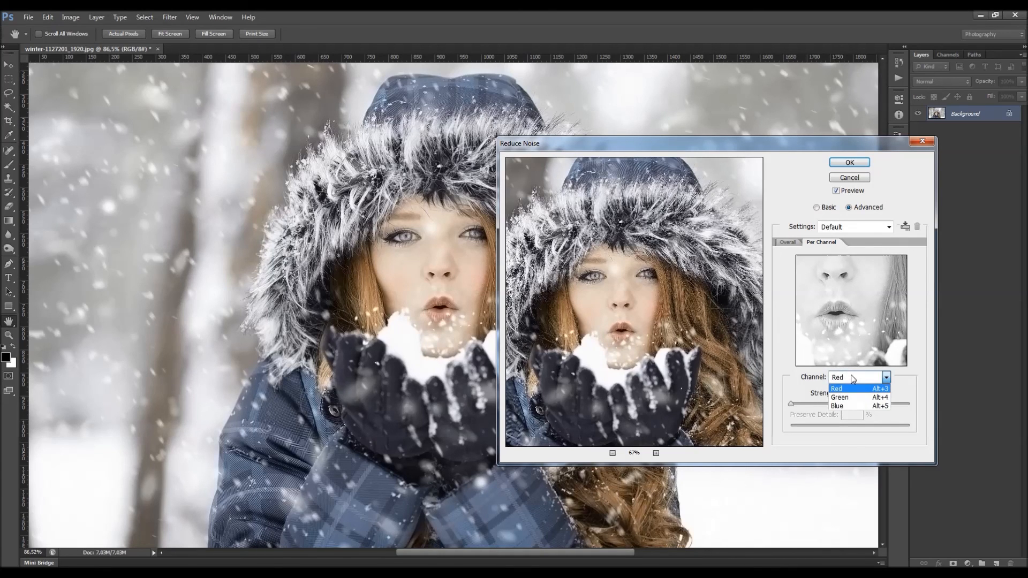
pyautogui.click(837, 388)
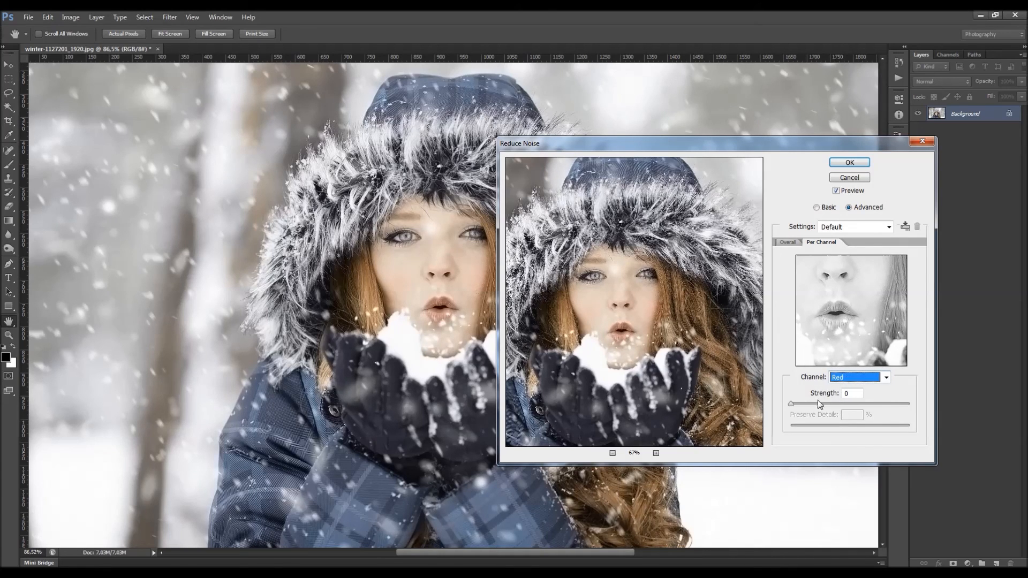
pyautogui.click(787, 242)
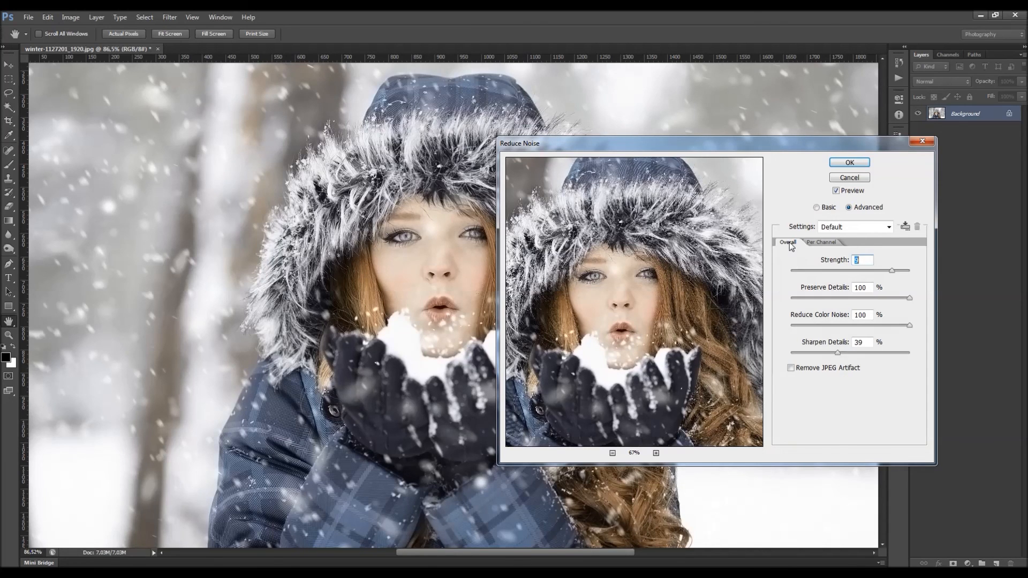
pyautogui.click(849, 162)
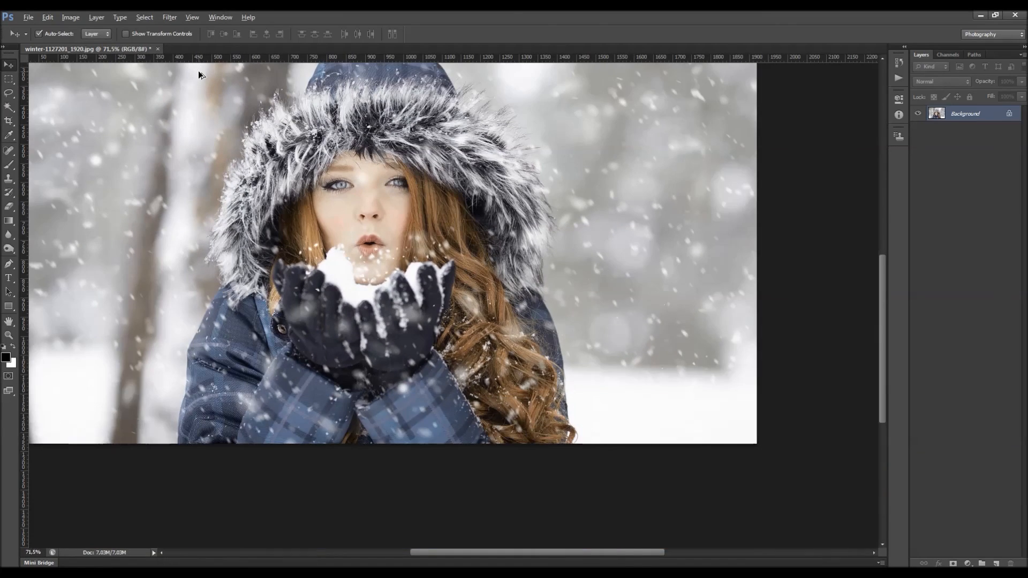
# - Create Layer 1 as an empty layer above the Background
pyautogui.click(169, 17)
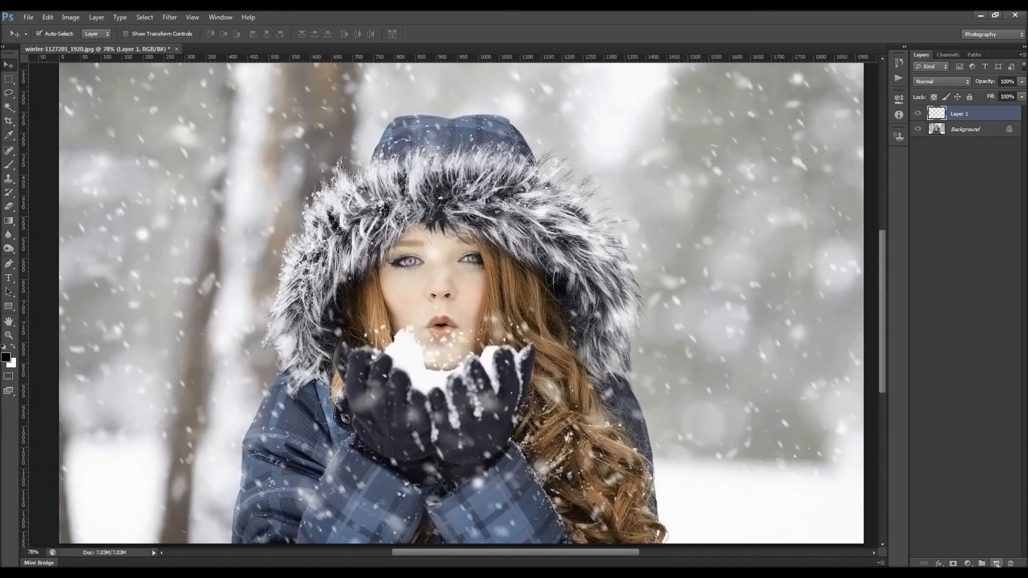
# - Confirm black foreground and fill the new layer with it at 100% opacity
pyautogui.click(96, 17)
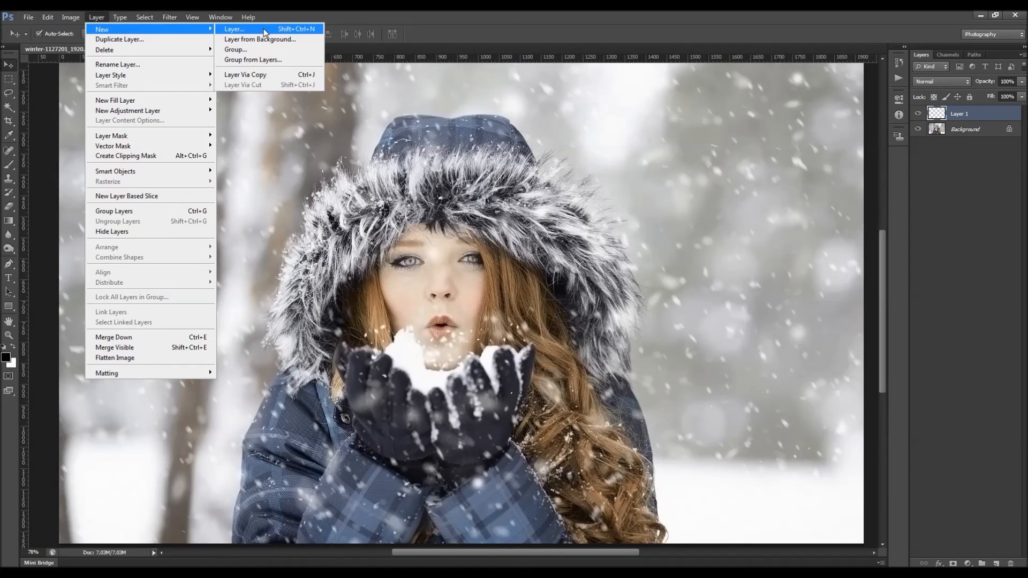
pyautogui.click(233, 29)
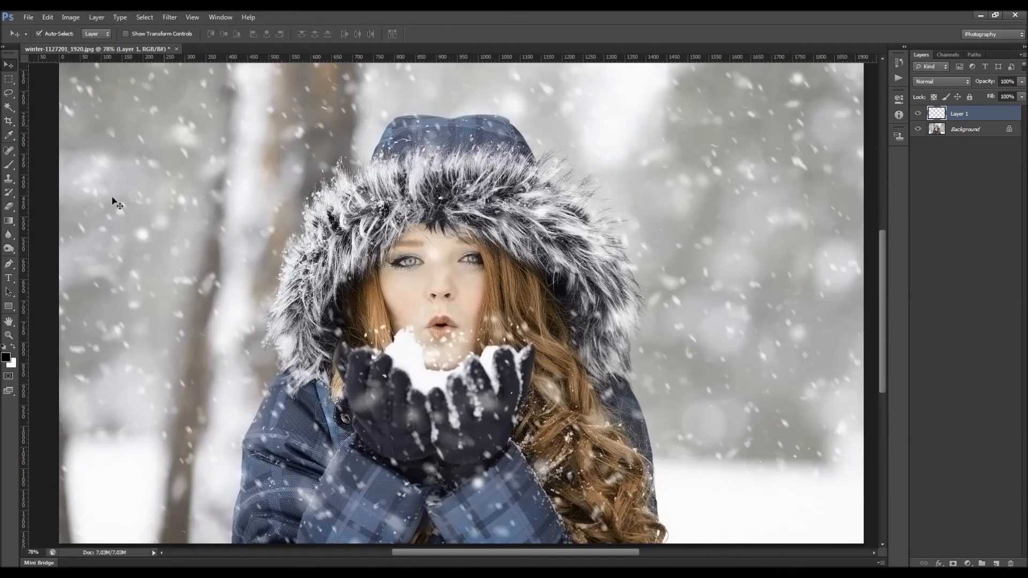
pyautogui.click(8, 358)
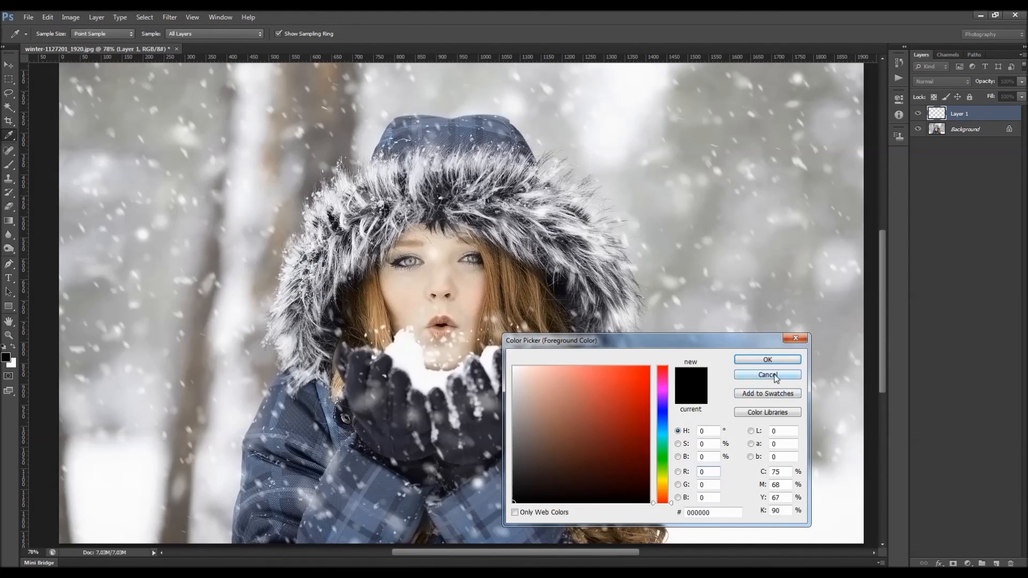
pyautogui.click(47, 17)
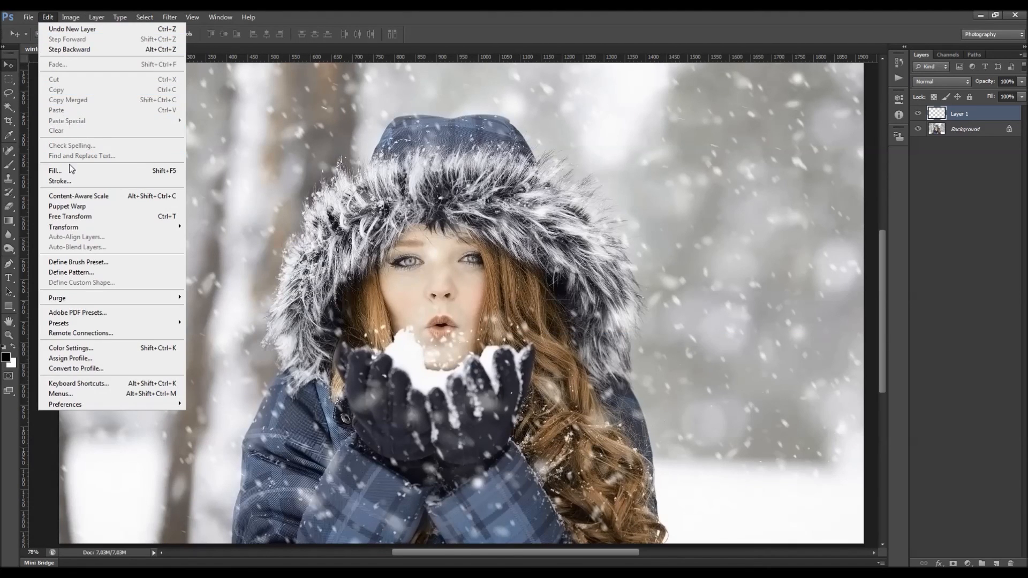
pyautogui.click(55, 170)
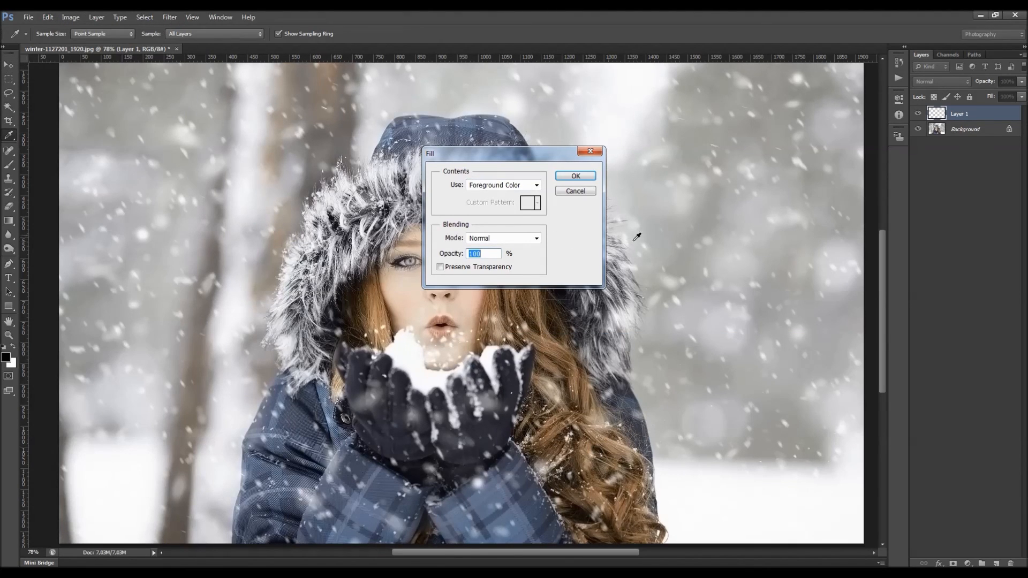
pyautogui.moveTo(549, 249)
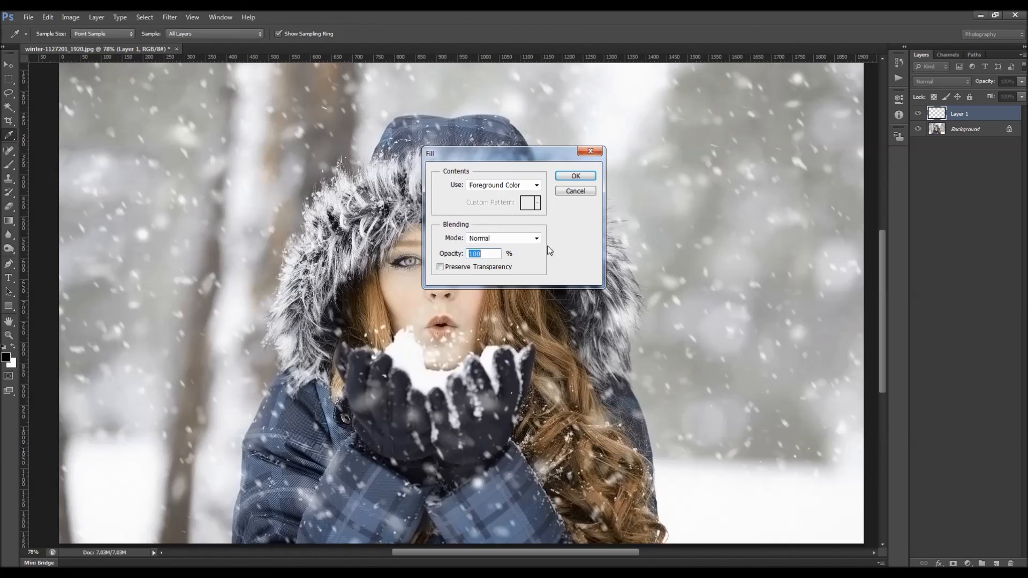
pyautogui.click(576, 175)
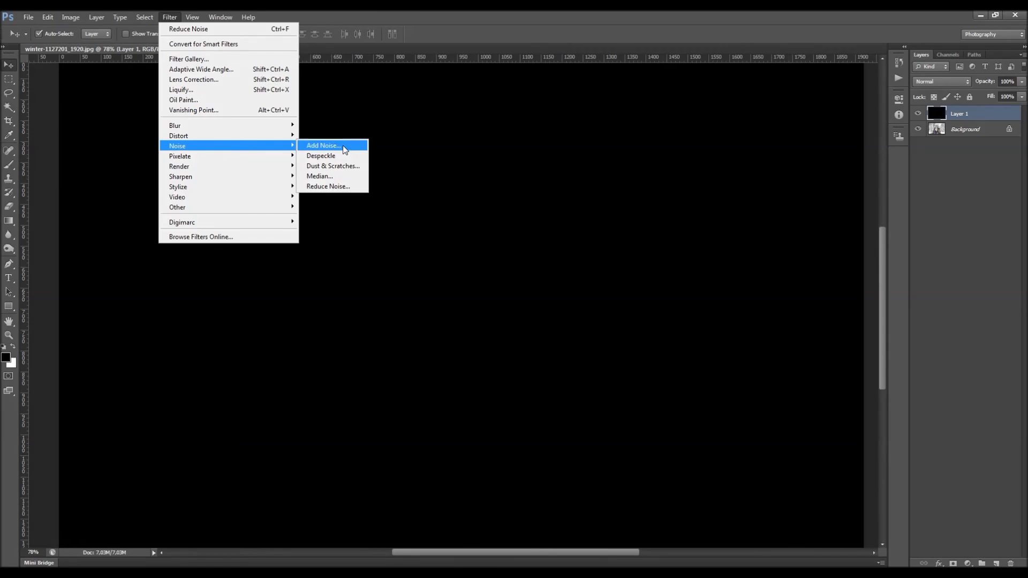
# - Apply fine Gaussian monochromatic Add Noise grain to the black layer
pyautogui.click(322, 145)
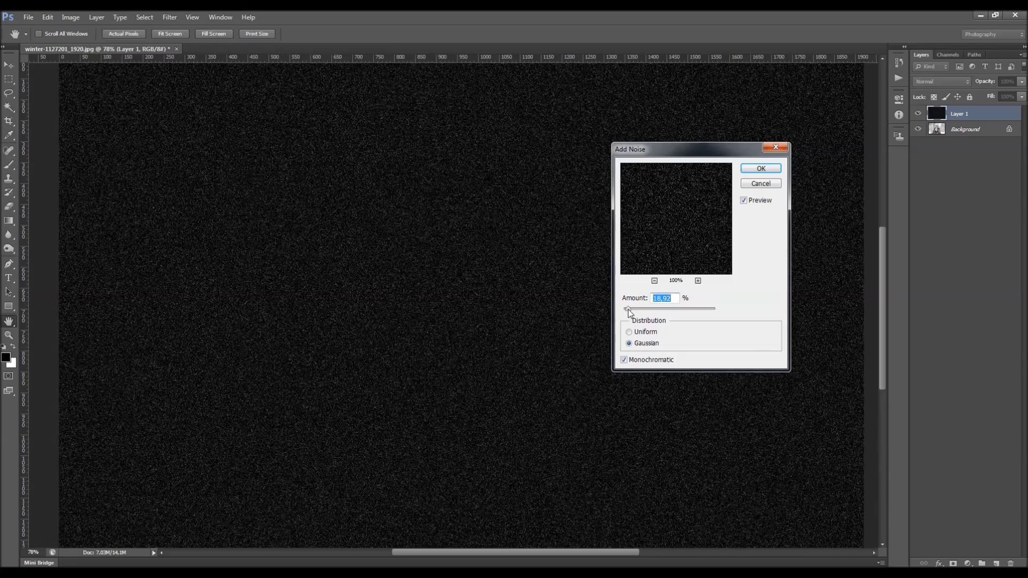
pyautogui.click(761, 168)
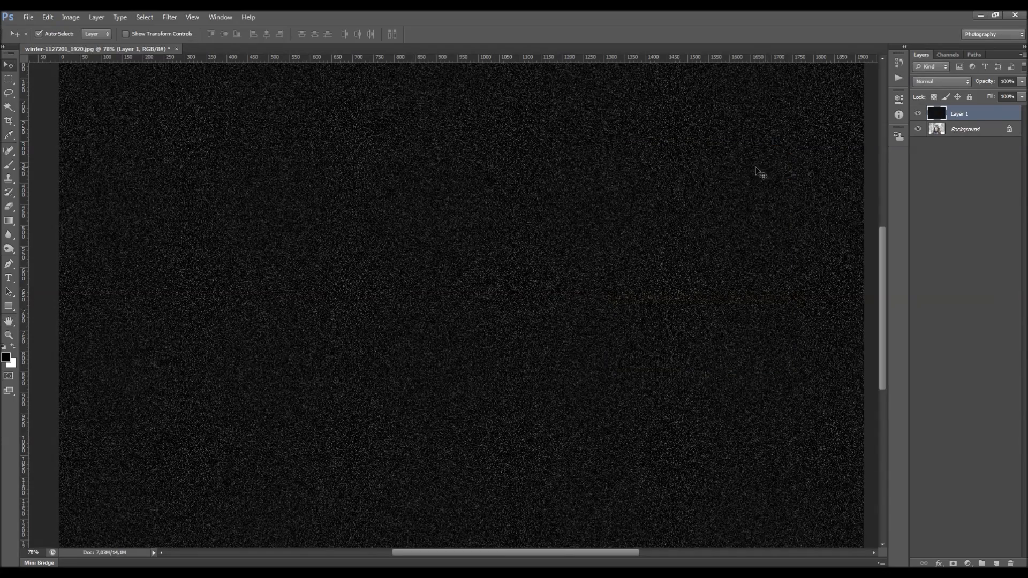
# - Try Screen and Soft Light blending, settle on Luminosity at 14% opacity for subtle grain
pyautogui.click(942, 81)
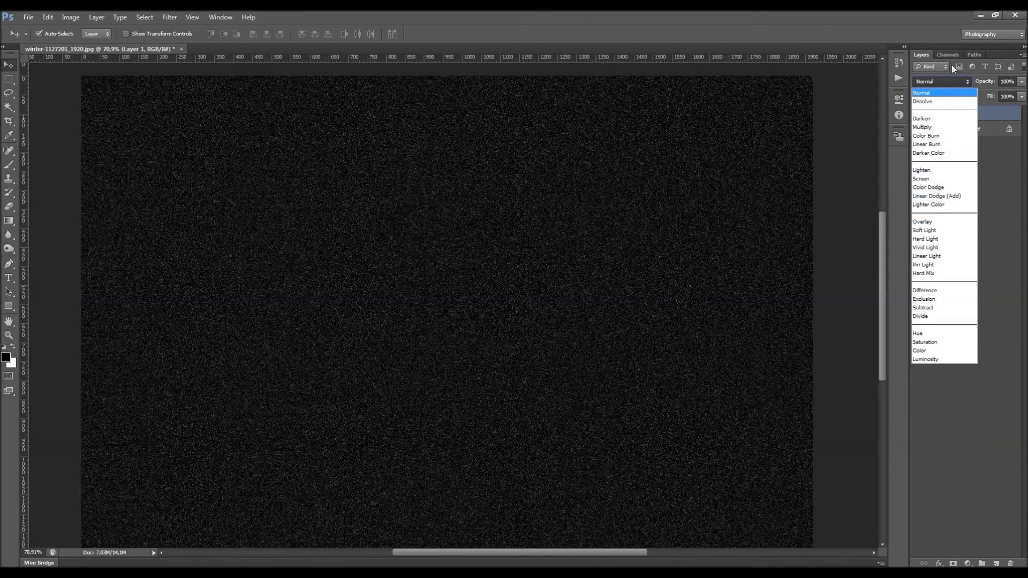
pyautogui.moveTo(928, 358)
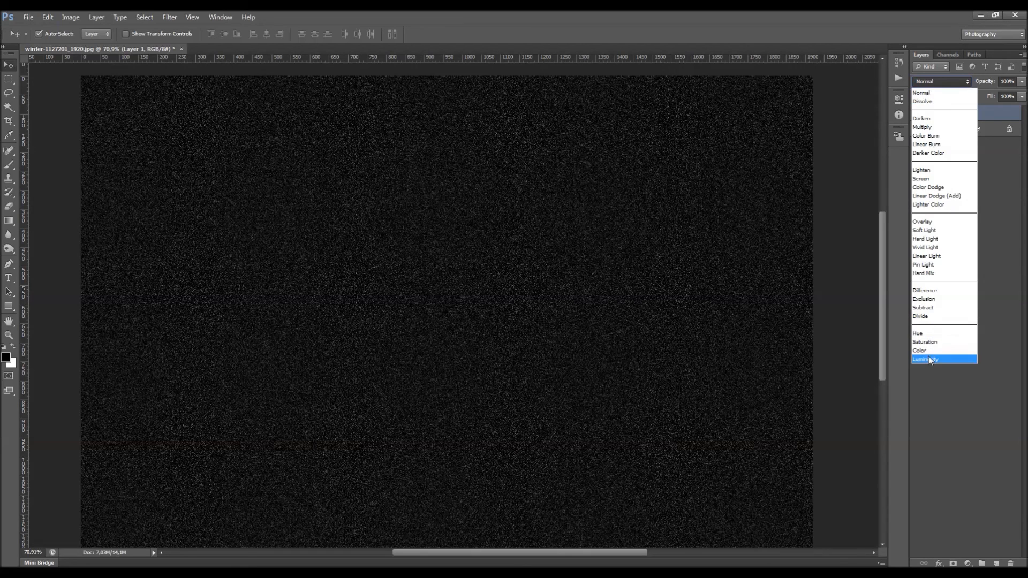
pyautogui.click(926, 358)
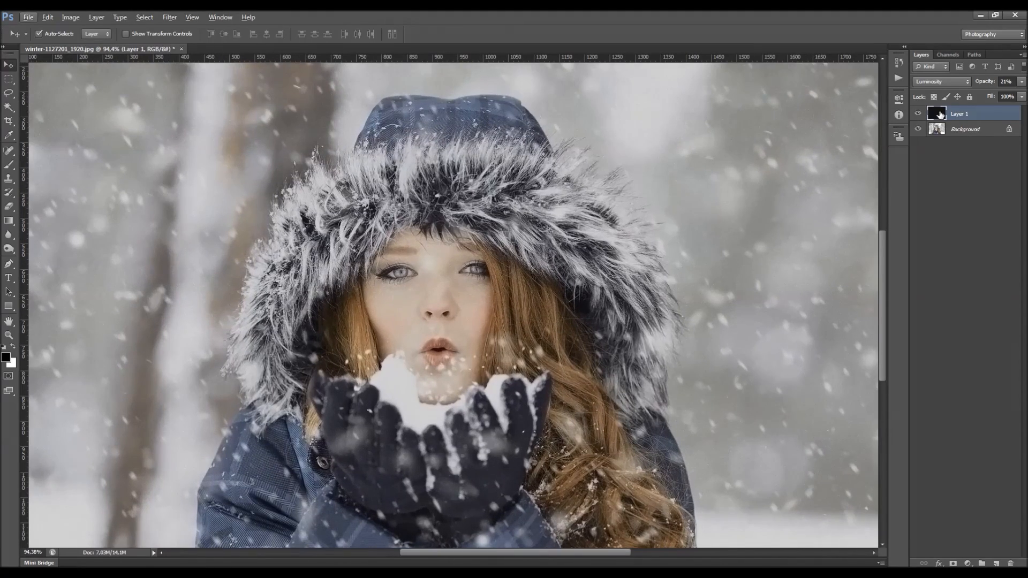
pyautogui.click(941, 81)
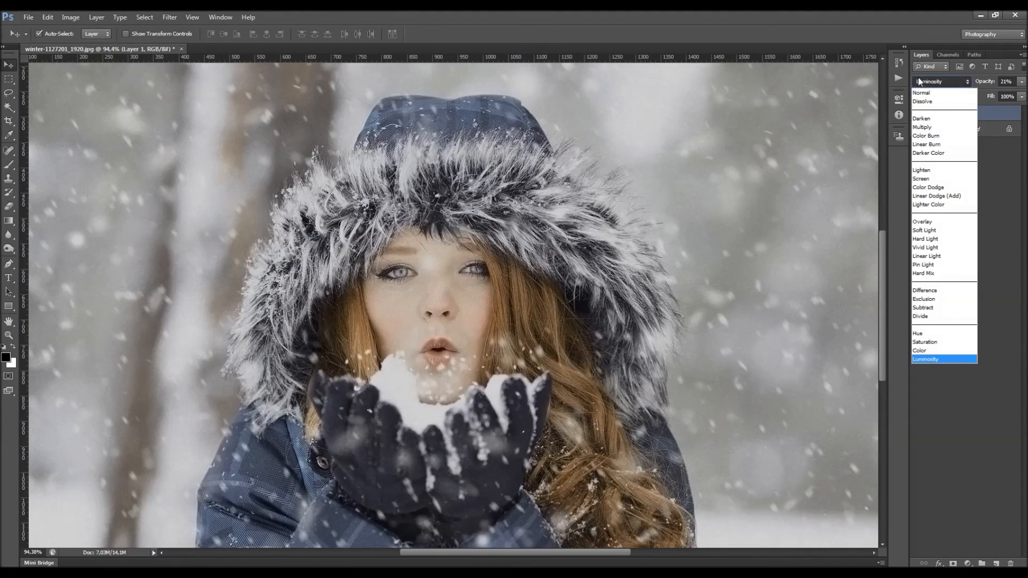
pyautogui.click(920, 179)
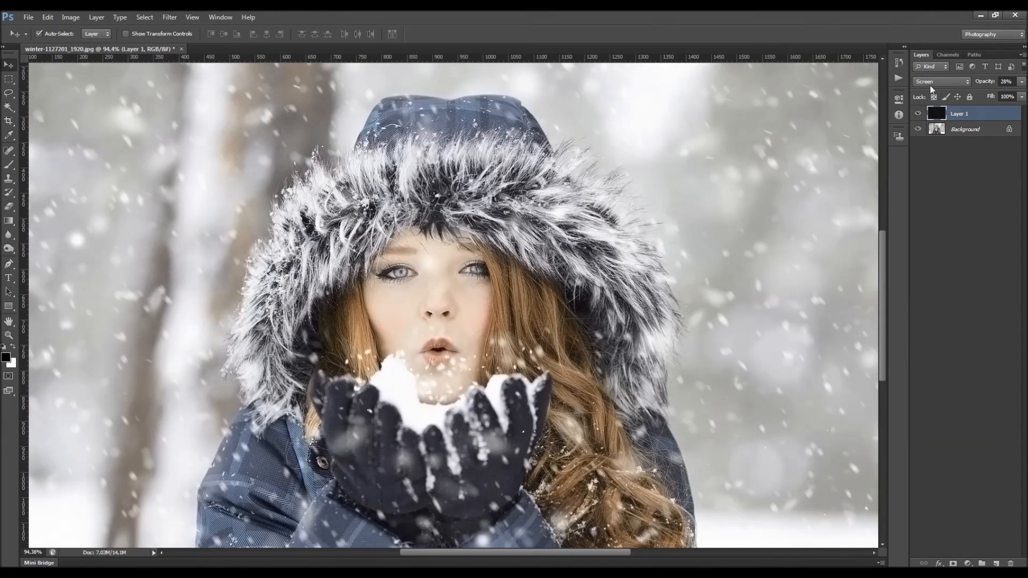
pyautogui.click(941, 81)
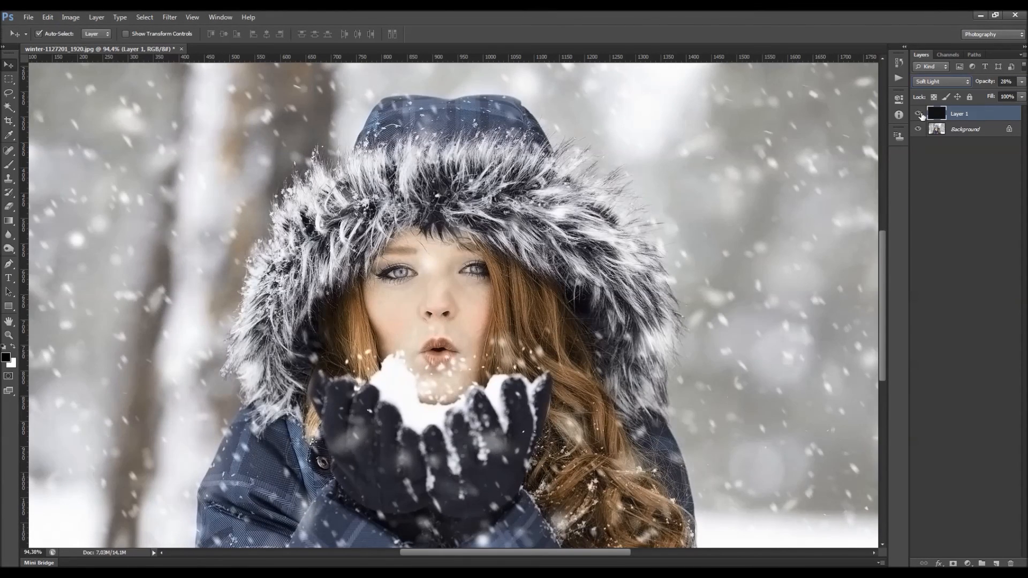
pyautogui.click(941, 80)
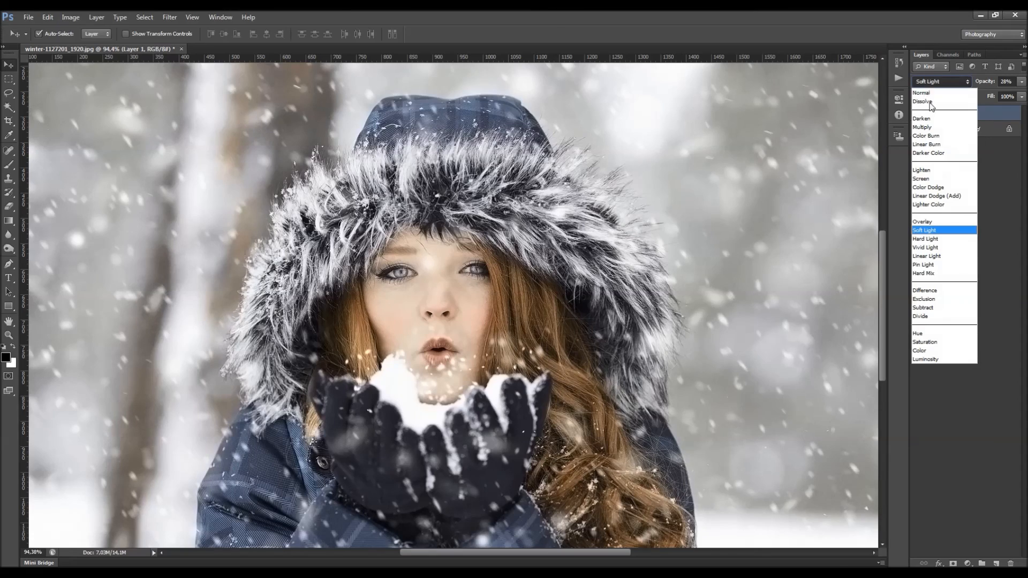
pyautogui.click(925, 358)
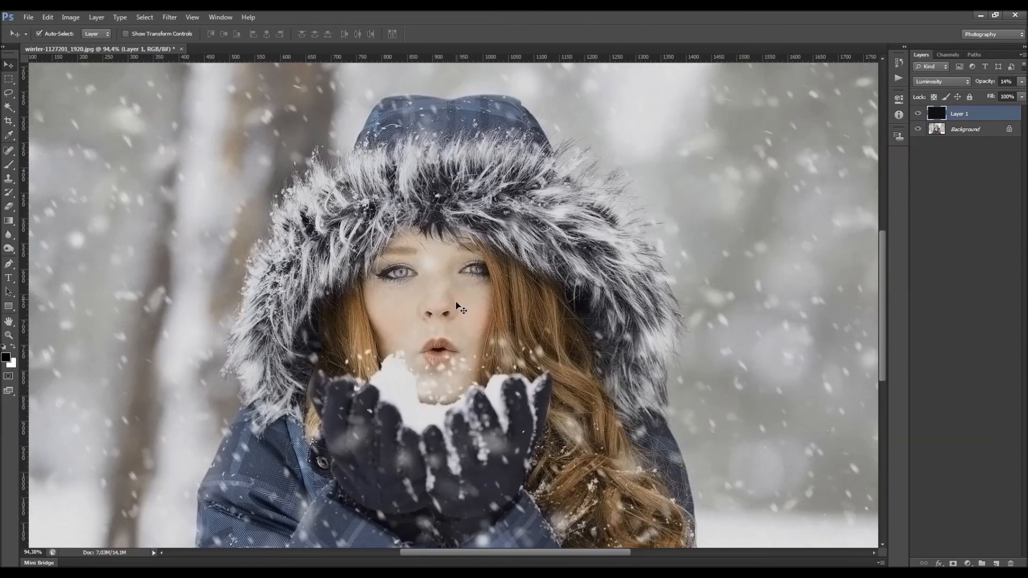
pyautogui.moveTo(648, 202)
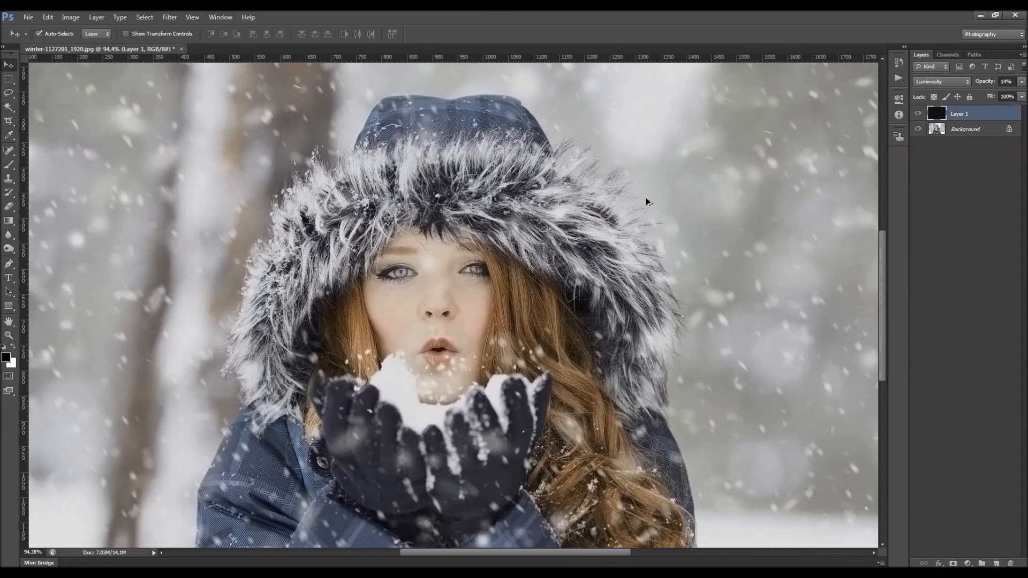